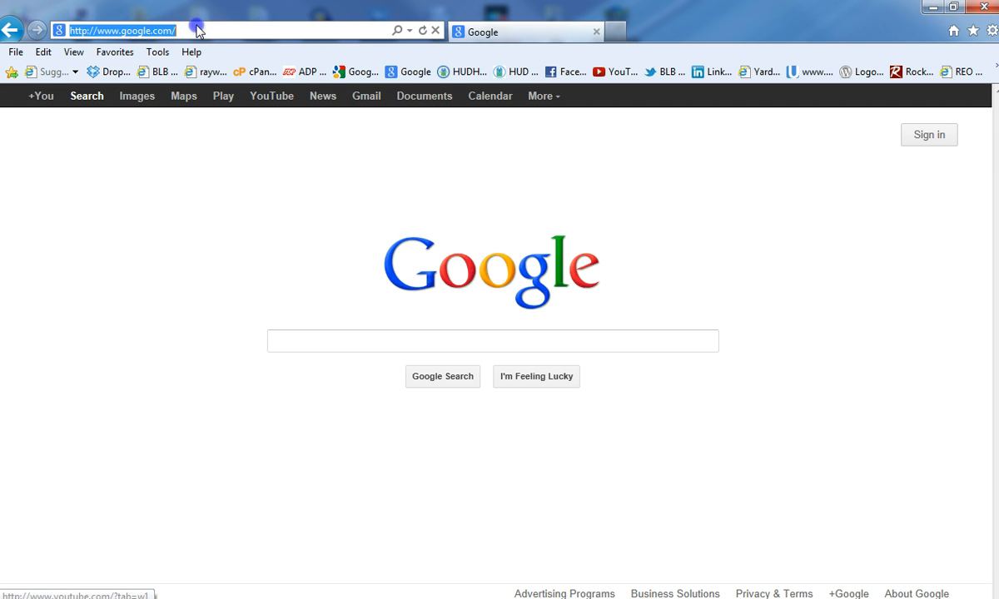
{"action": "mouse_move", "coordinate": [413, 164]}
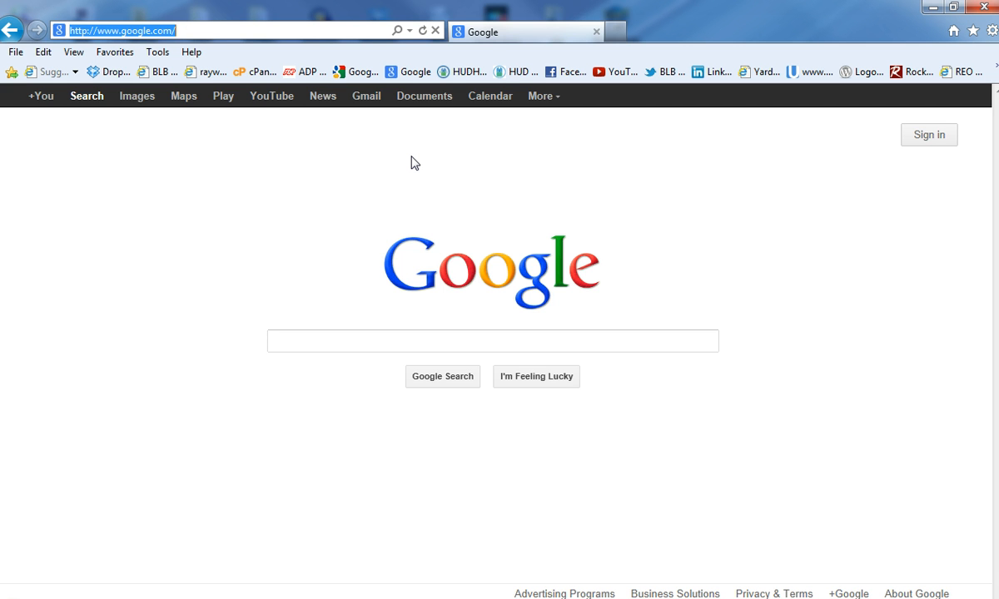
Navigate from the Google start page to clickbank.com
{"action": "type", "text": "clickbank.com/"}
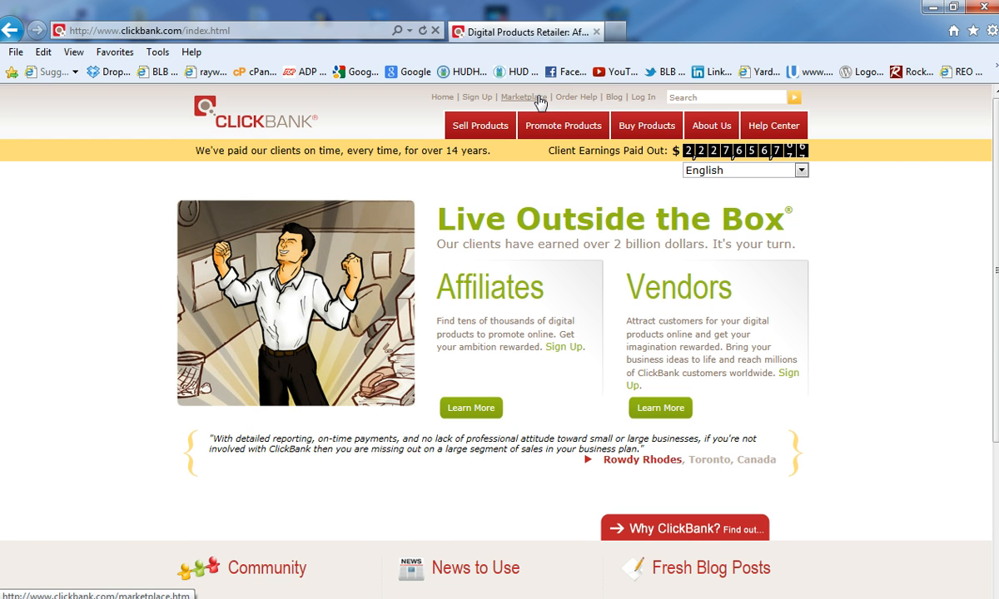
In the Marketplace advanced search, choose the Business / Investing category
{"action": "left_click", "coordinate": [514, 97]}
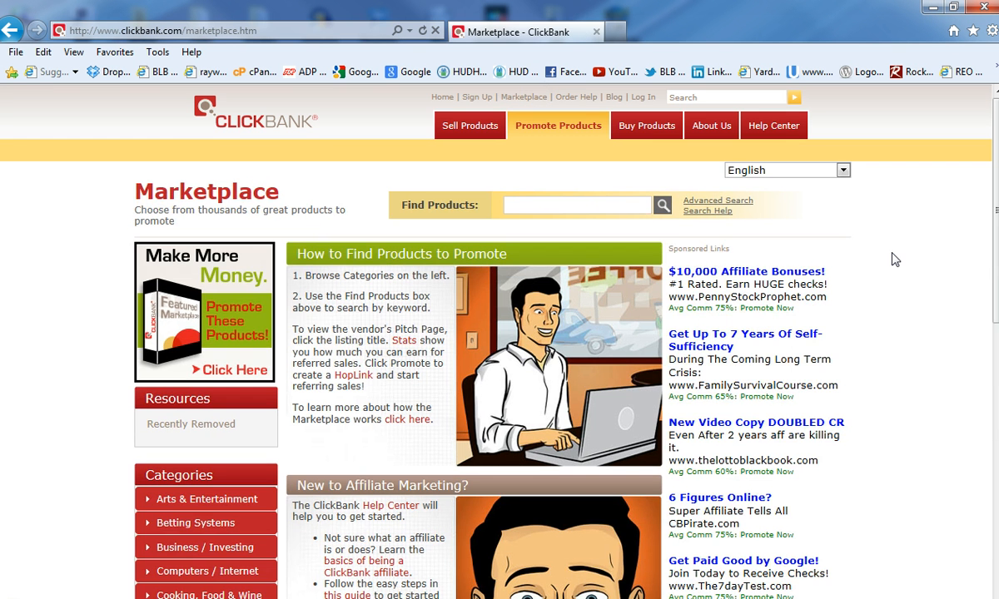
{"action": "mouse_move", "coordinate": [729, 203]}
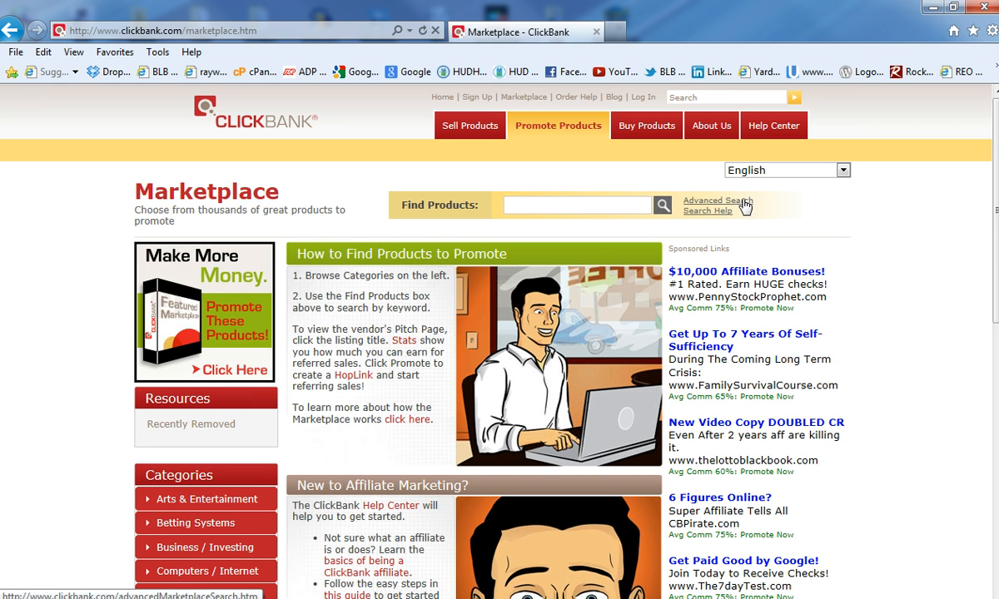
{"action": "left_click", "coordinate": [714, 200]}
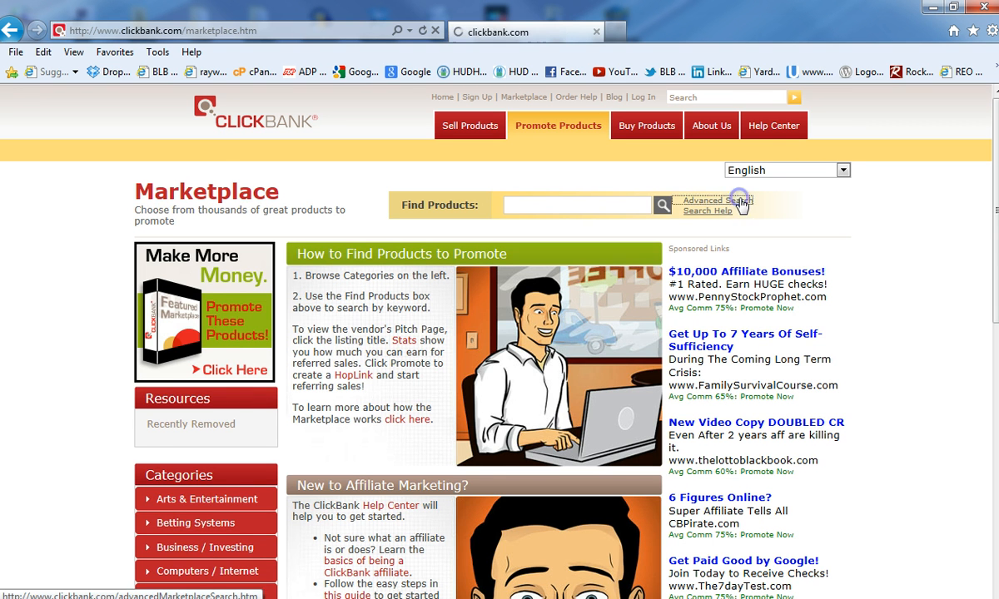
{"action": "left_click", "coordinate": [709, 199]}
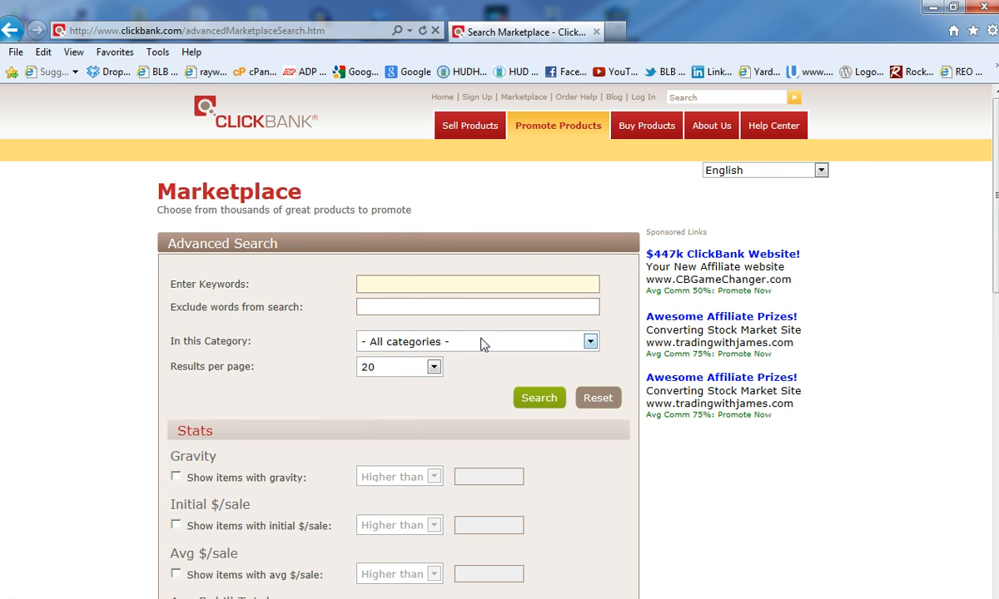
{"action": "left_click", "coordinate": [589, 341]}
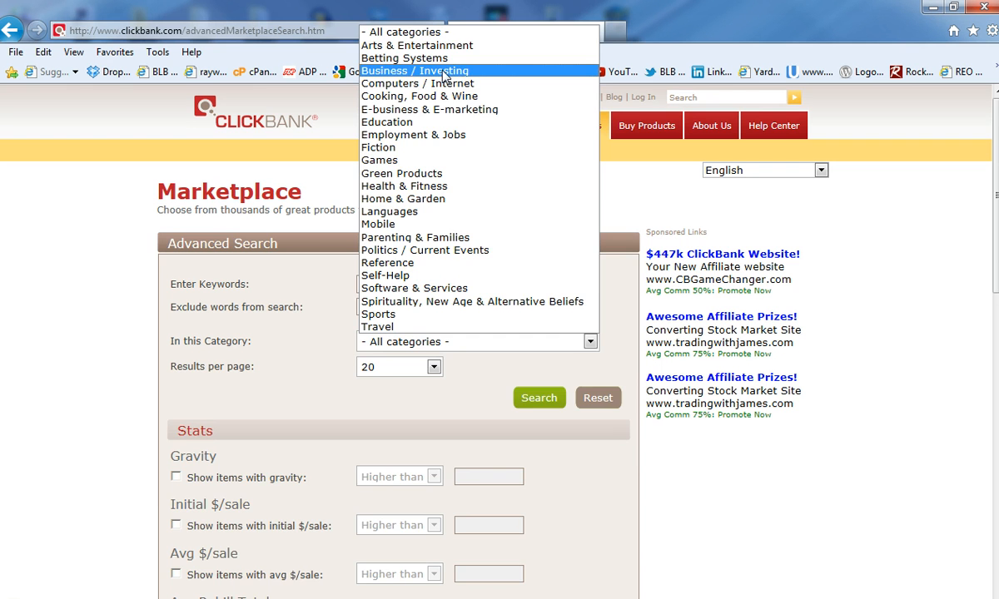
{"action": "left_click", "coordinate": [415, 70]}
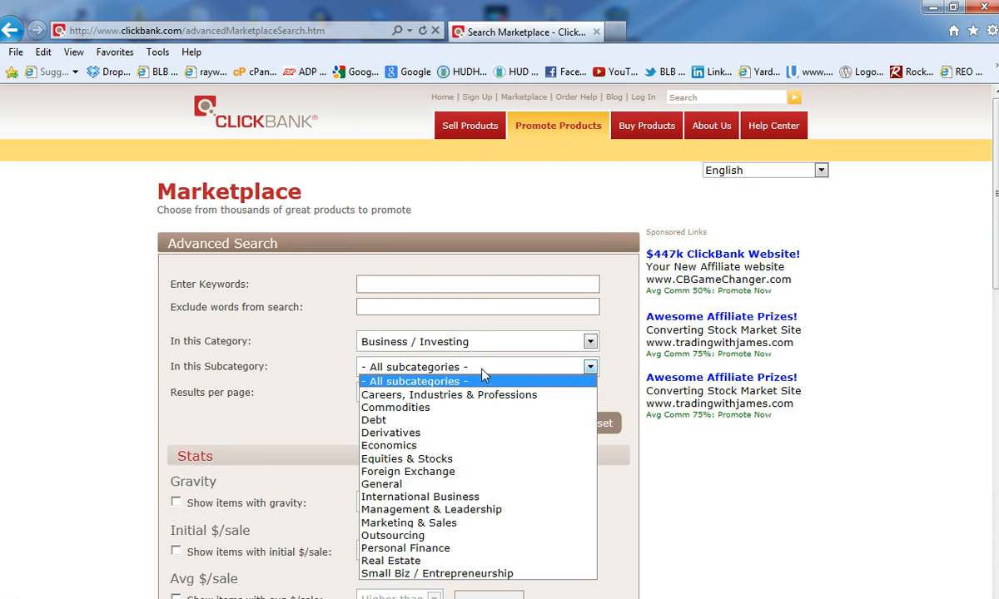
Keep all subcategories and 20 results per page, then run the search
{"action": "left_click", "coordinate": [416, 381]}
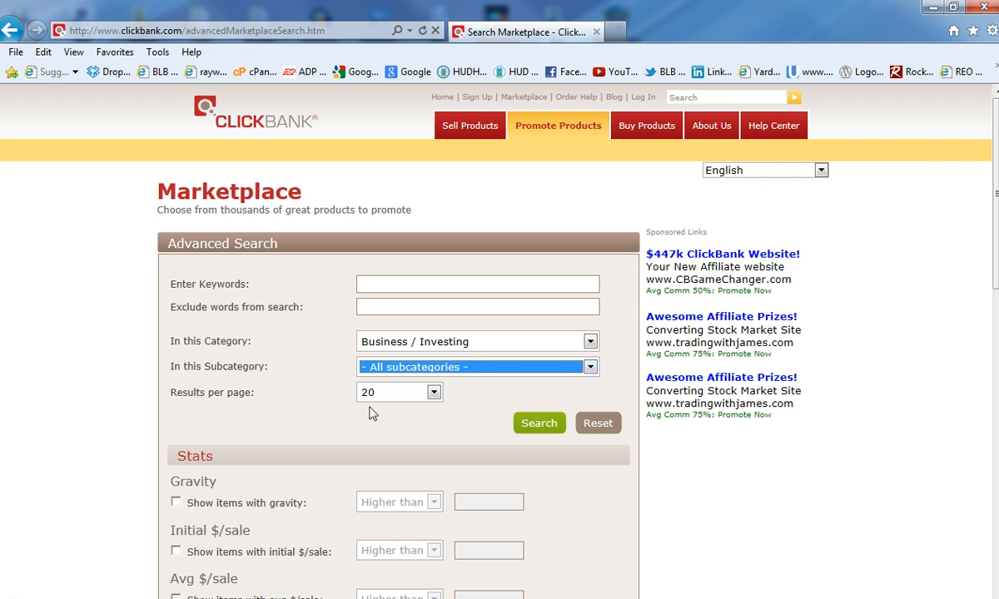
{"action": "left_click", "coordinate": [429, 393]}
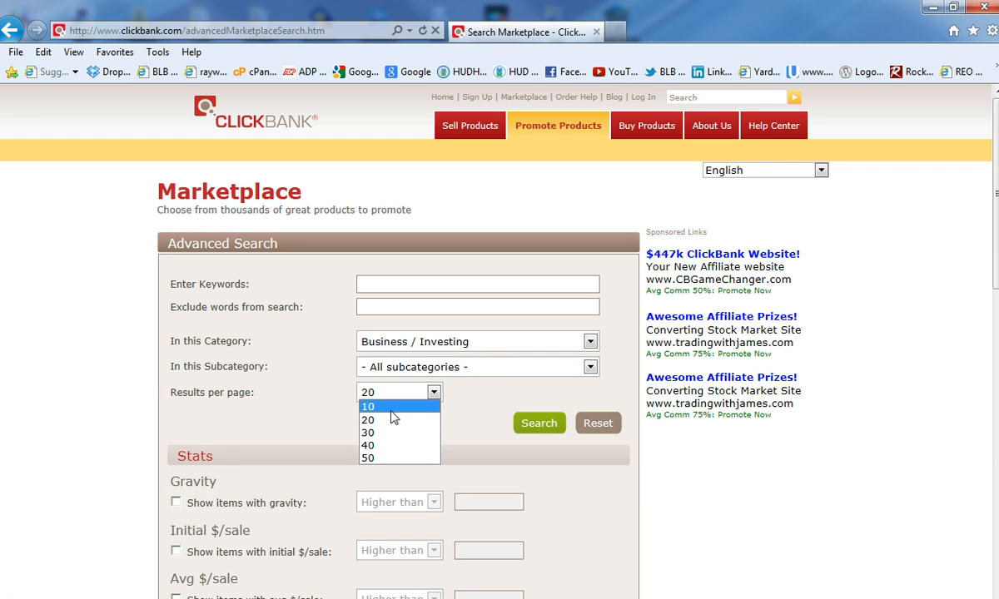
{"action": "left_click", "coordinate": [388, 420]}
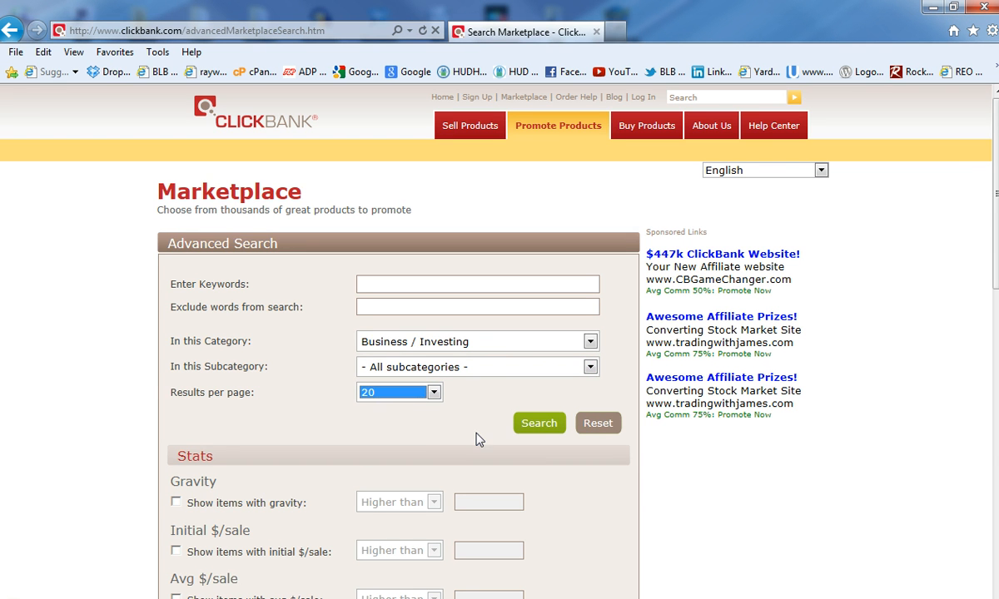
{"action": "left_click", "coordinate": [539, 422]}
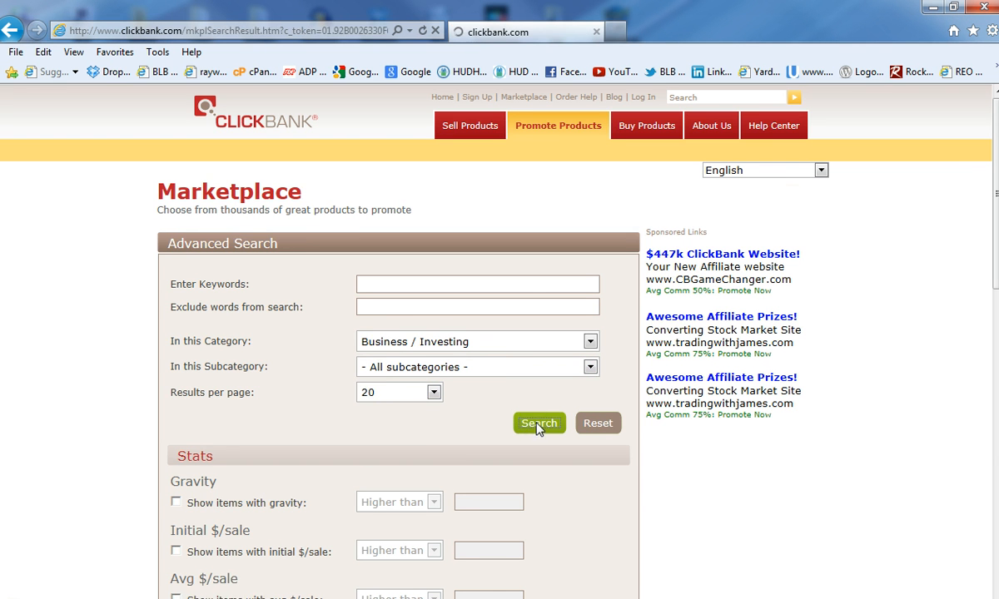
Browse the 1265 Business / Investing results sorted by popularity, led by Binary Options Bully
{"action": "left_click", "coordinate": [539, 423]}
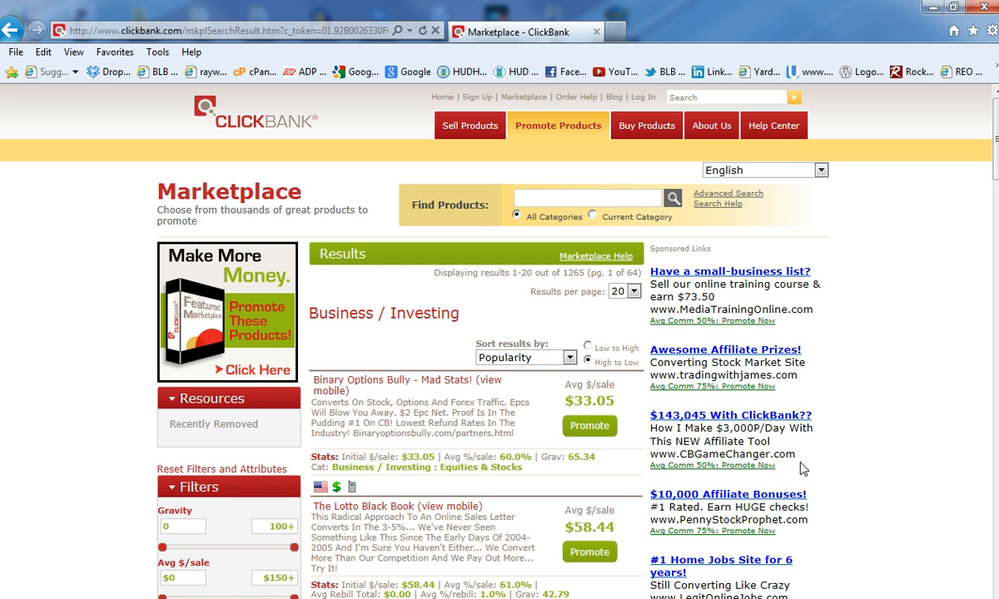
{"action": "mouse_move", "coordinate": [486, 344]}
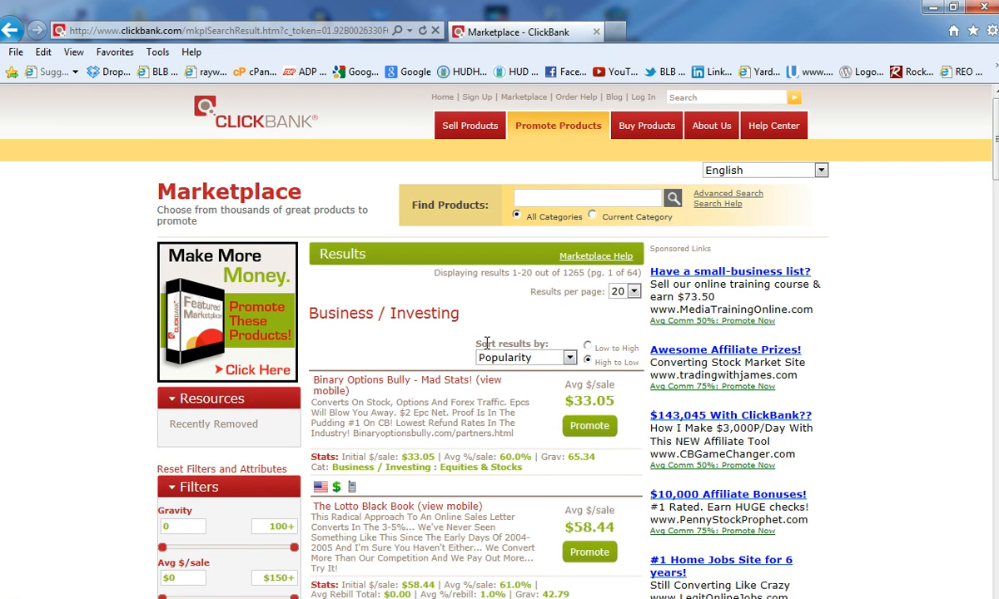
{"action": "mouse_move", "coordinate": [516, 359]}
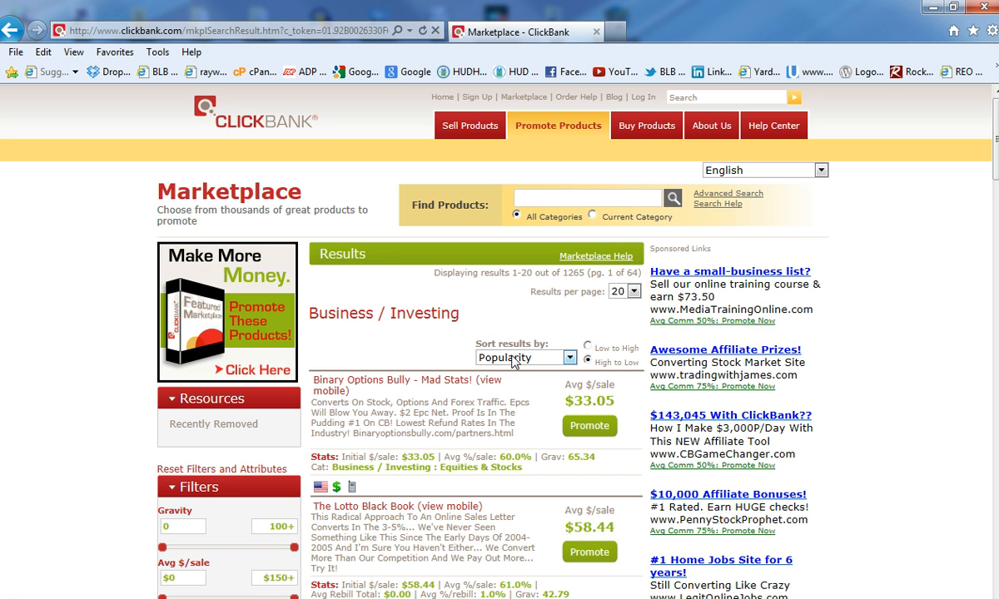
{"action": "scroll", "scroll_direction": "down", "scroll_amount": 3}
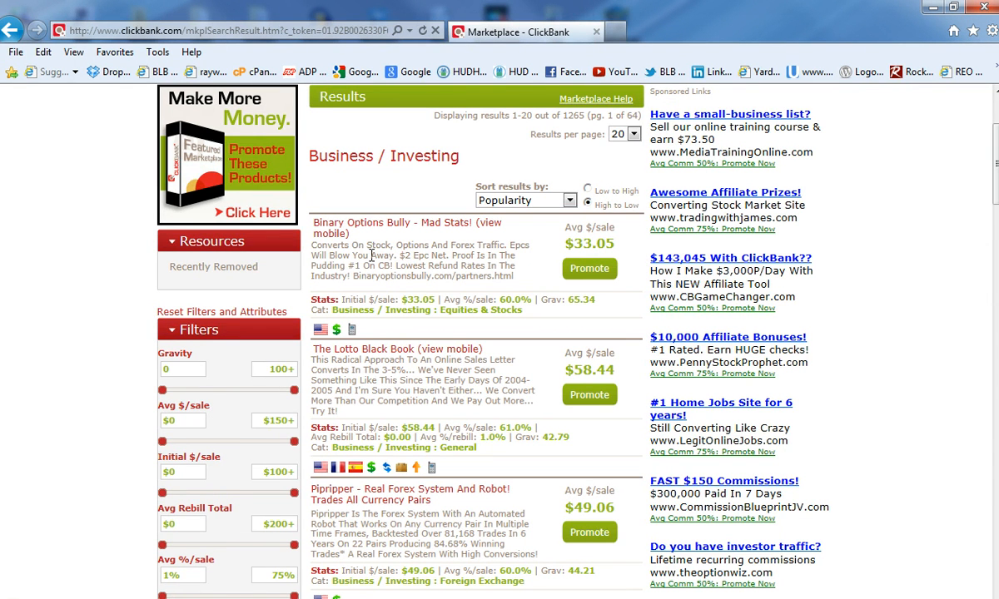
{"action": "mouse_move", "coordinate": [391, 361]}
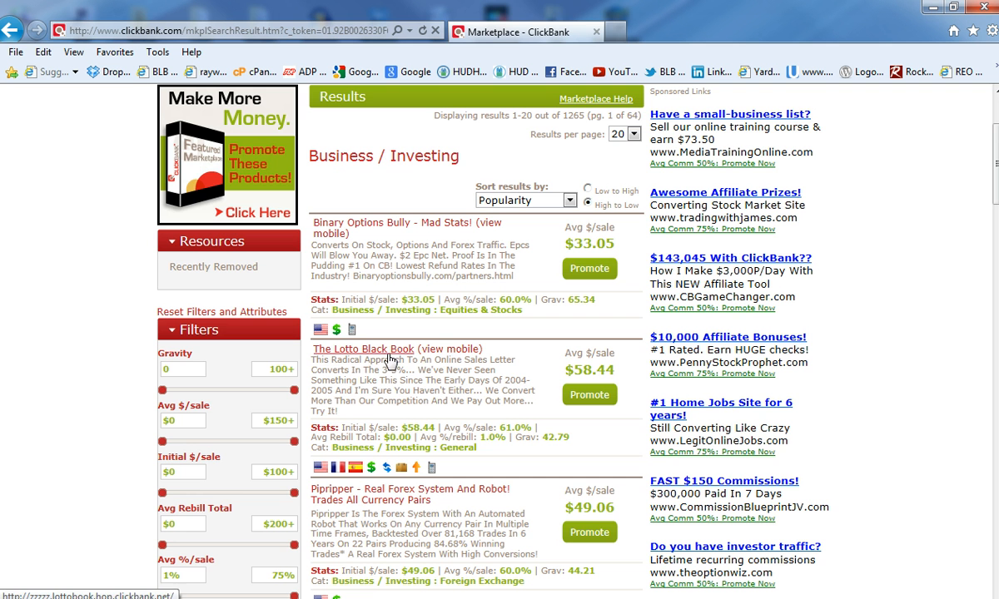
{"action": "mouse_move", "coordinate": [541, 416]}
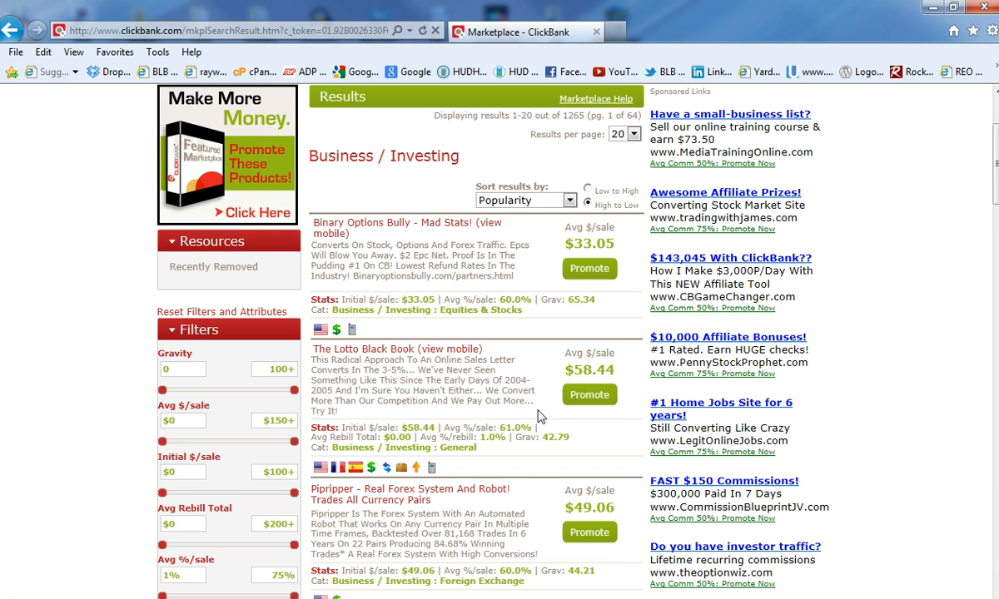
{"action": "scroll", "scroll_direction": "down", "scroll_amount": 3}
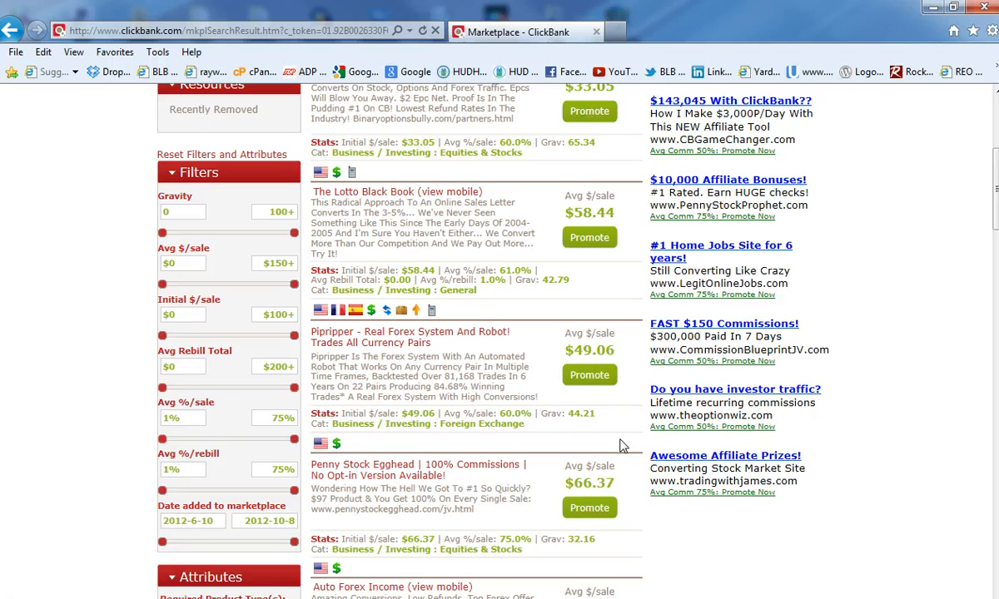
{"action": "scroll", "scroll_direction": "down", "scroll_amount": 3}
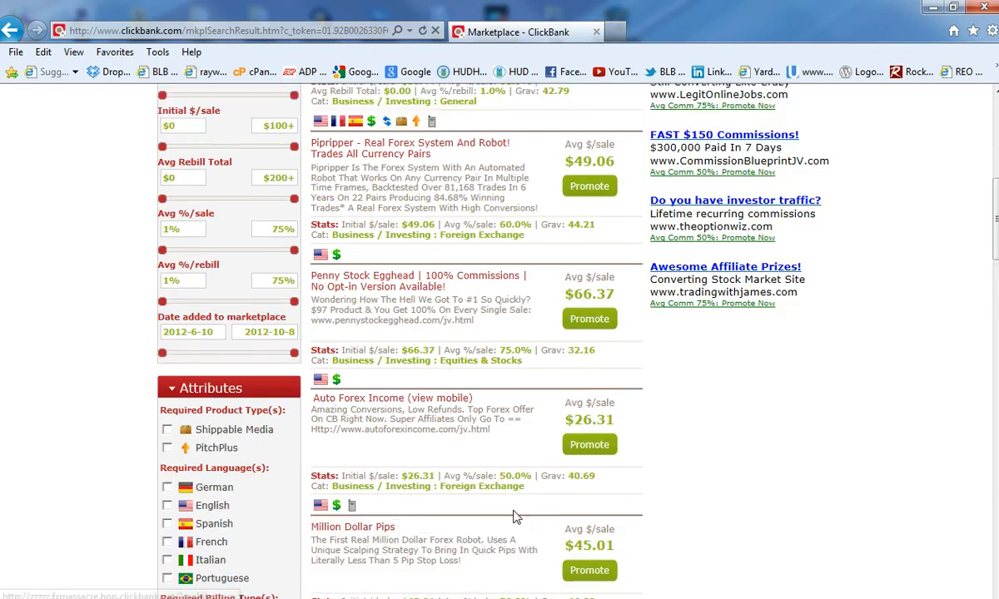
{"action": "scroll", "scroll_direction": "down", "scroll_amount": 3}
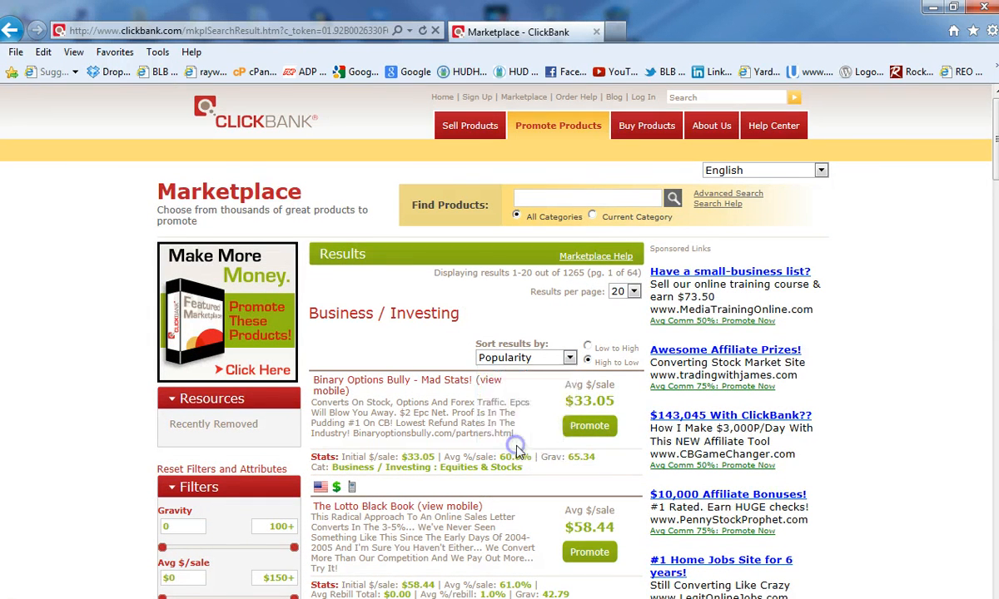
{"action": "left_click", "coordinate": [524, 356]}
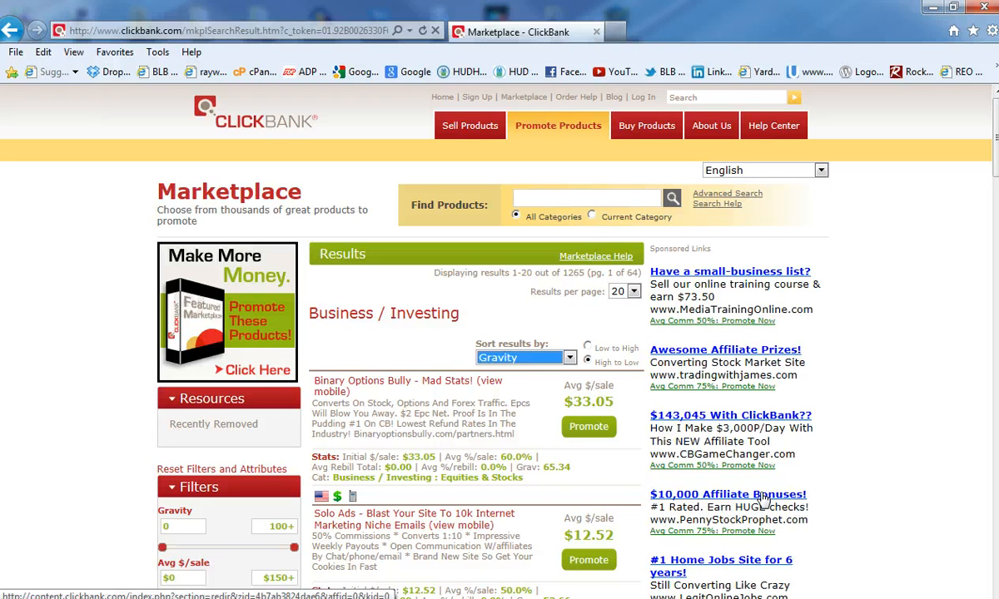
{"action": "scroll", "scroll_direction": "down", "scroll_amount": 3}
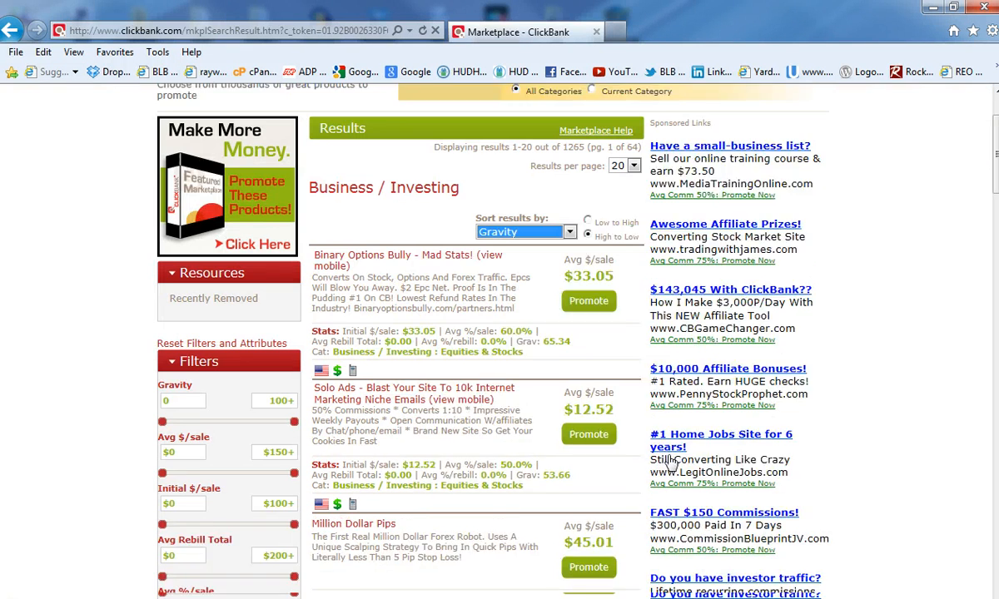
{"action": "scroll", "scroll_direction": "down", "scroll_amount": 3}
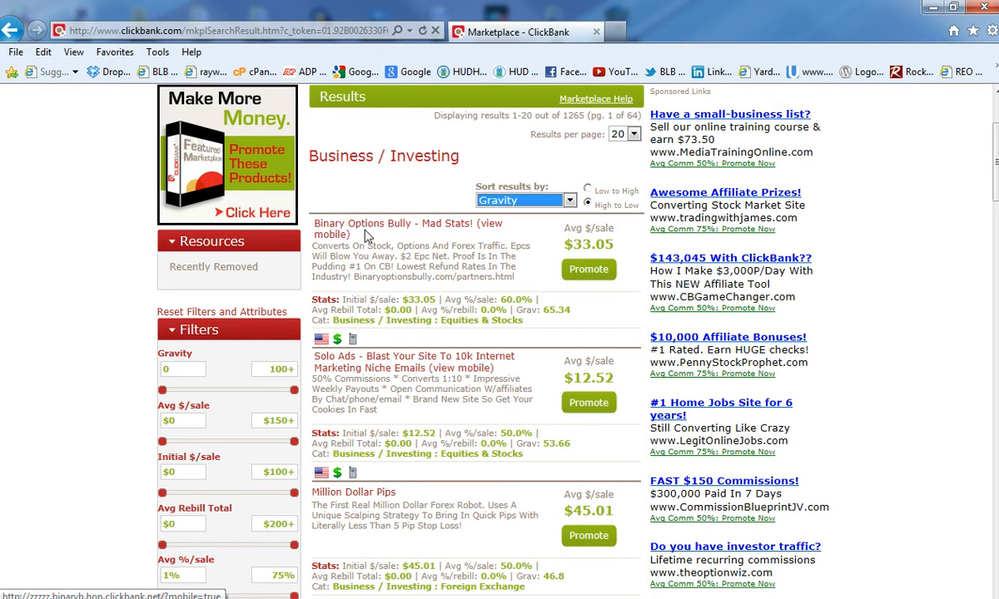
{"action": "mouse_move", "coordinate": [462, 236]}
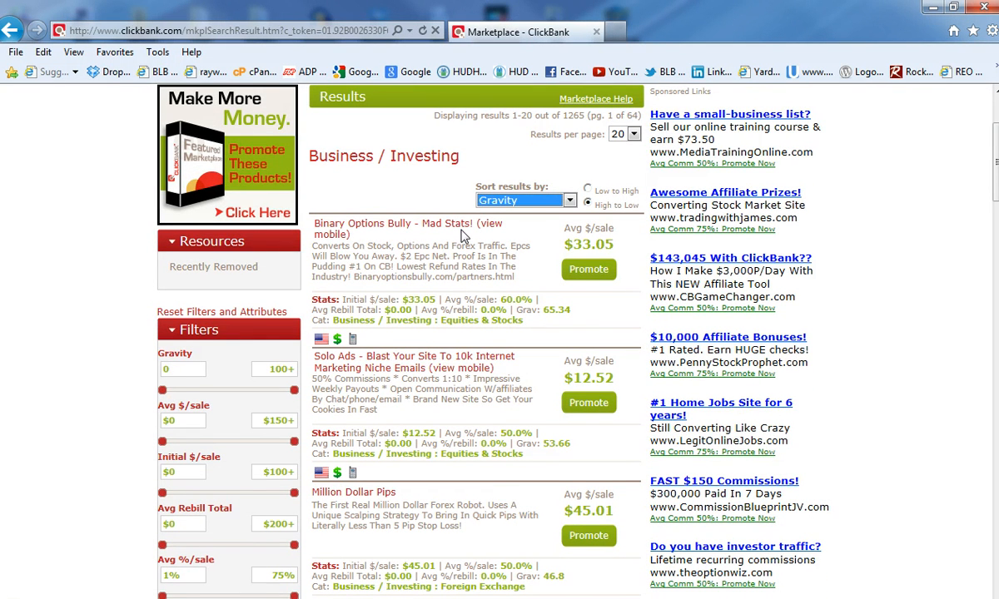
{"action": "mouse_move", "coordinate": [459, 331]}
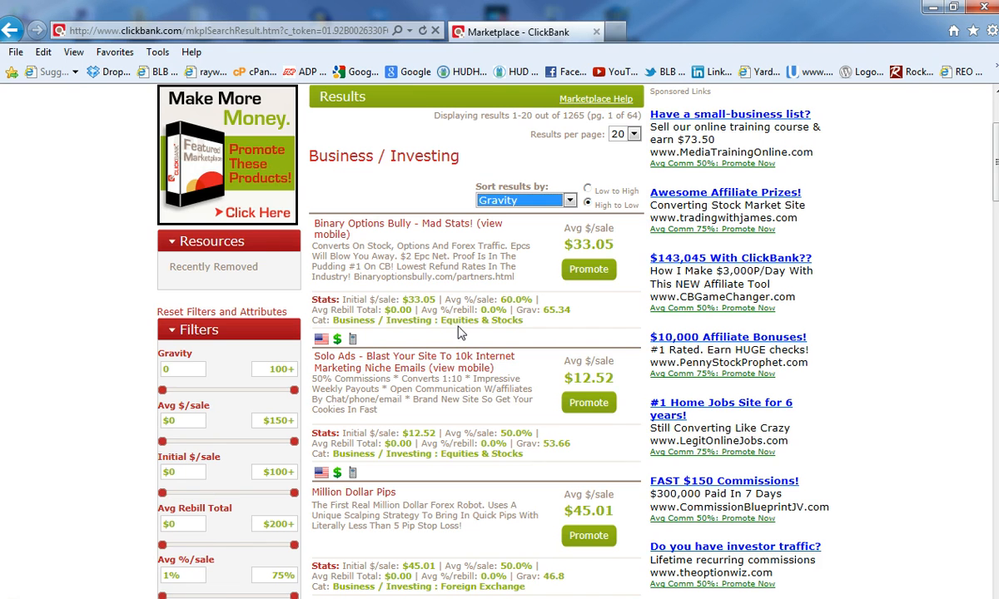
{"action": "scroll", "scroll_direction": "down", "scroll_amount": 3}
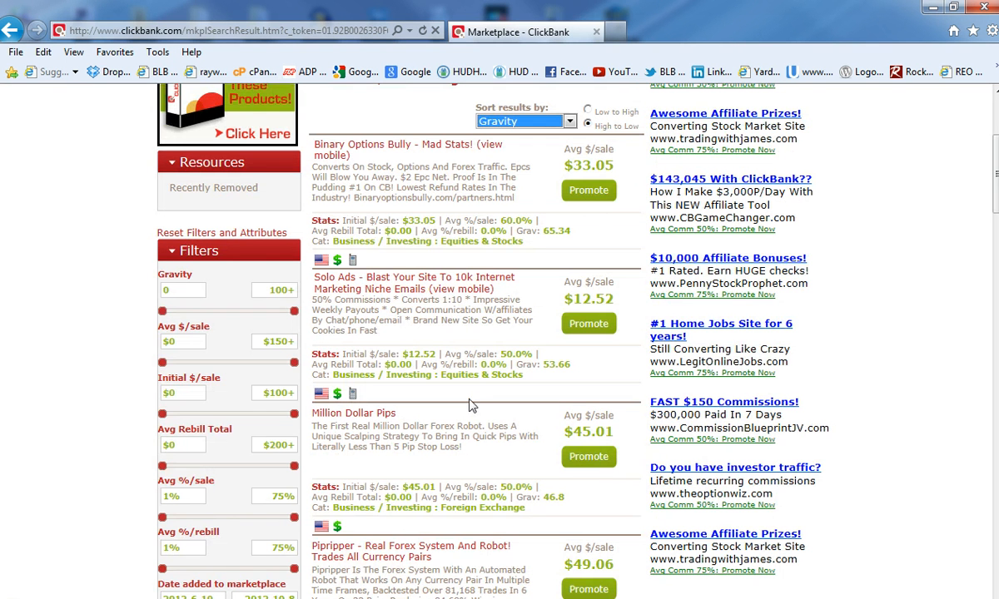
{"action": "mouse_move", "coordinate": [396, 283]}
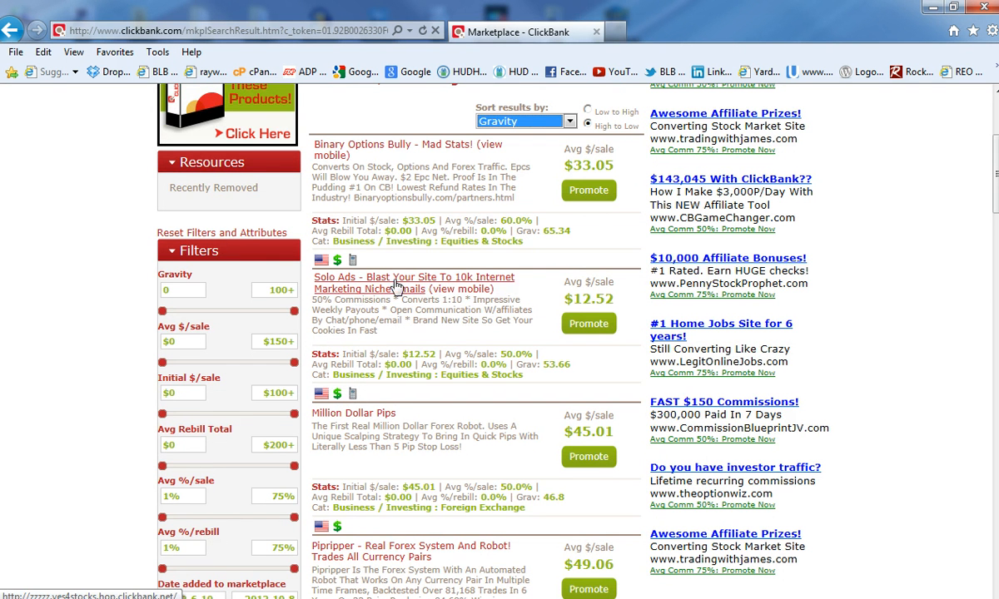
{"action": "mouse_move", "coordinate": [351, 301]}
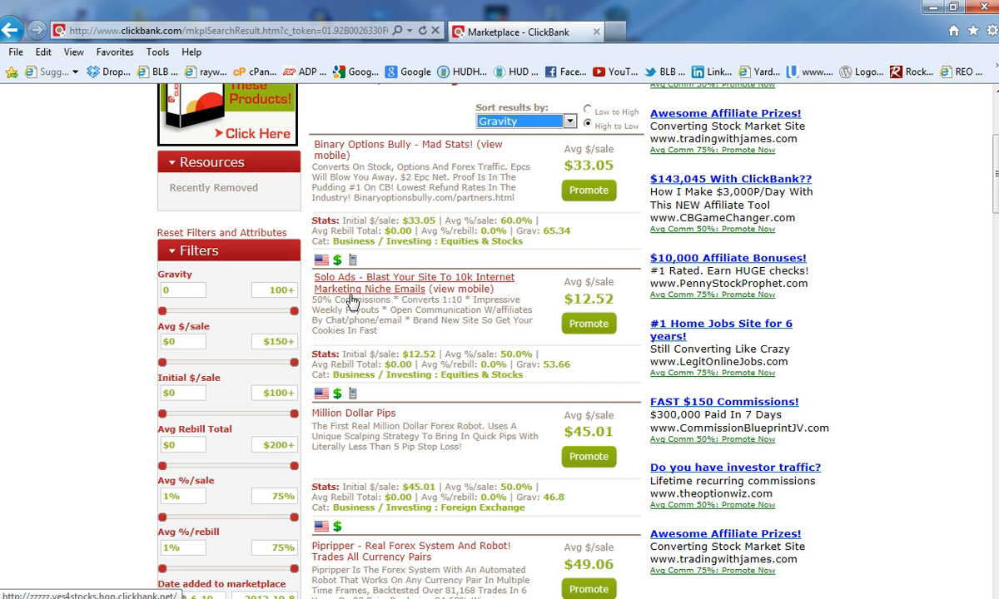
{"action": "mouse_move", "coordinate": [458, 424]}
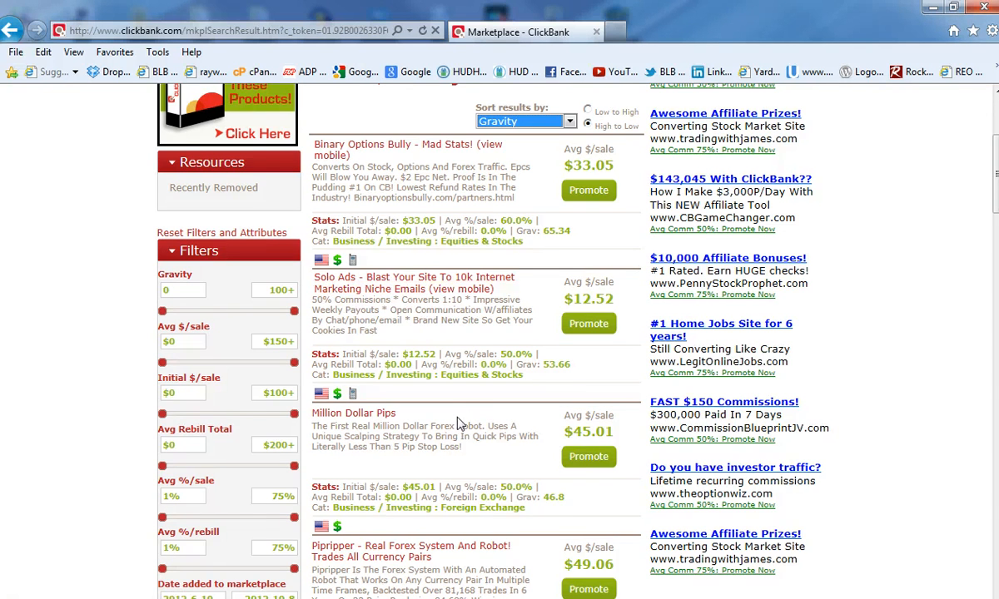
{"action": "scroll", "scroll_direction": "down", "scroll_amount": 3}
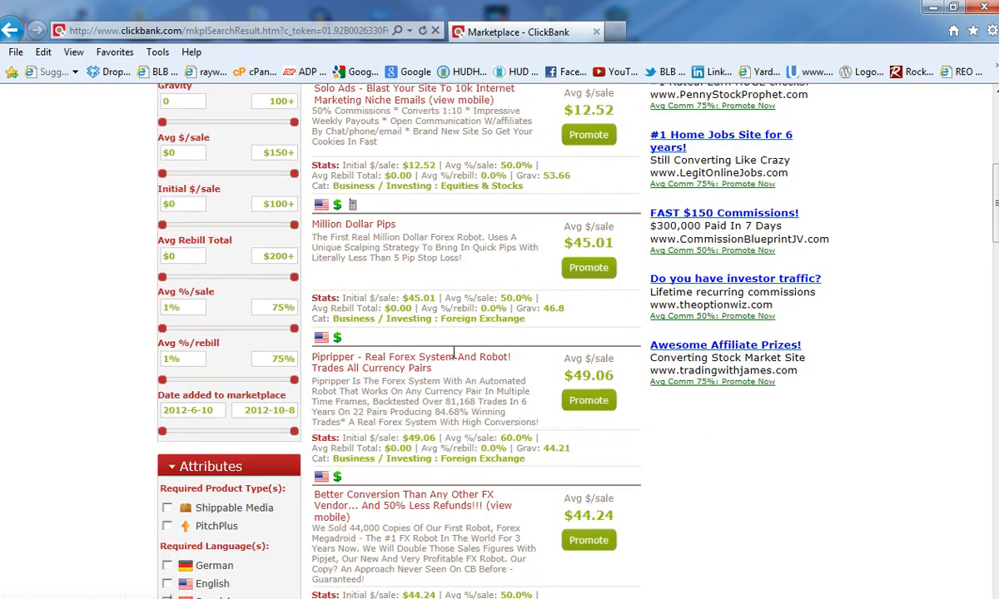
{"action": "scroll", "scroll_direction": "down", "scroll_amount": 3}
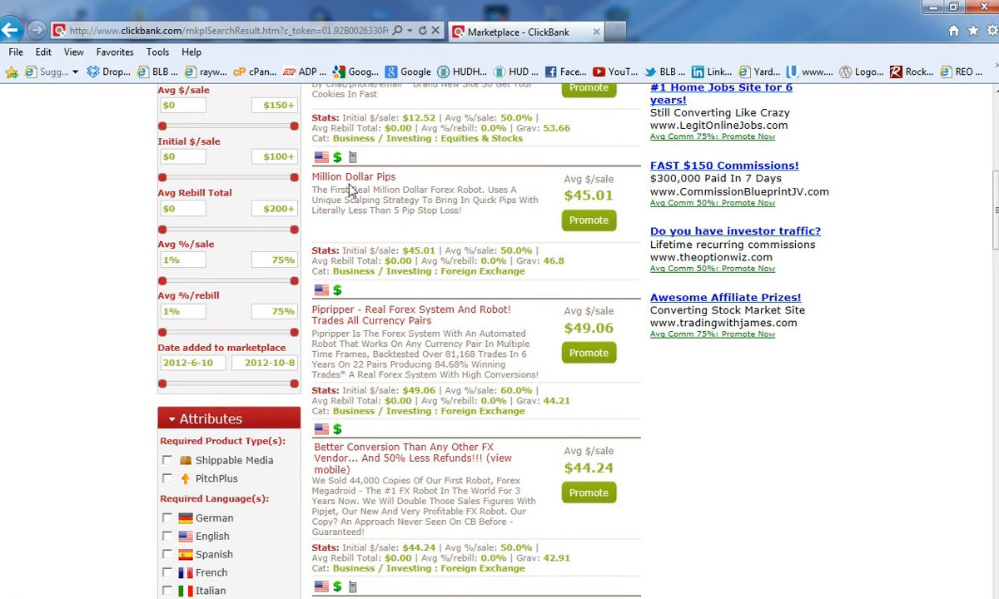
{"action": "mouse_move", "coordinate": [407, 301]}
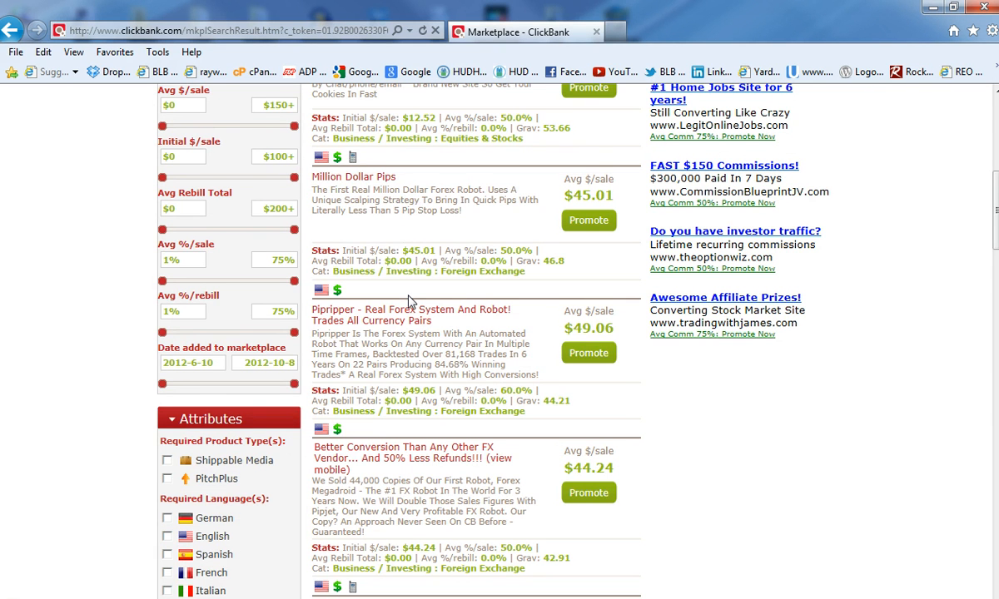
{"action": "scroll", "scroll_direction": "down", "scroll_amount": 3}
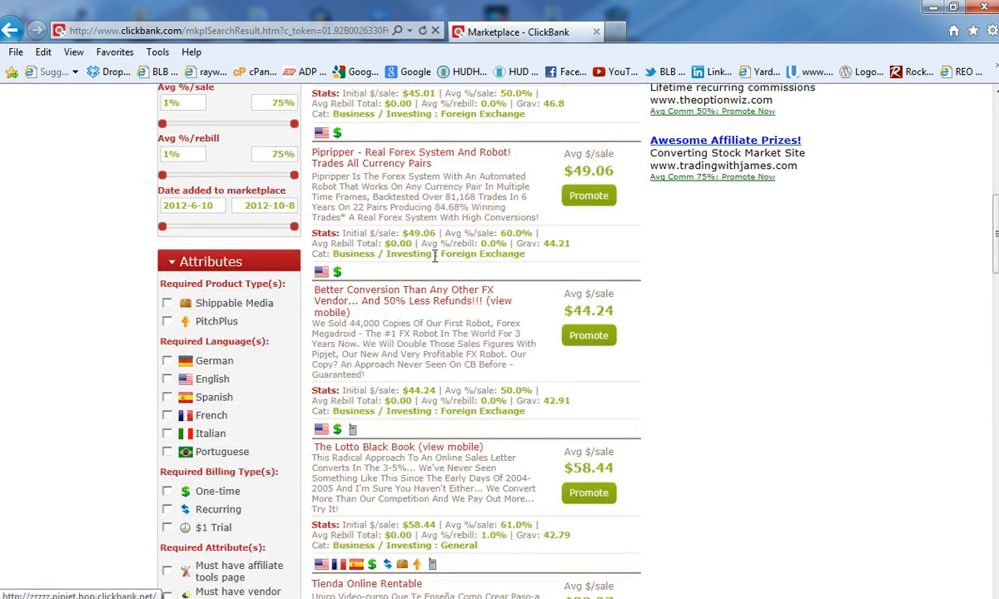
{"action": "scroll", "scroll_direction": "down", "scroll_amount": 3}
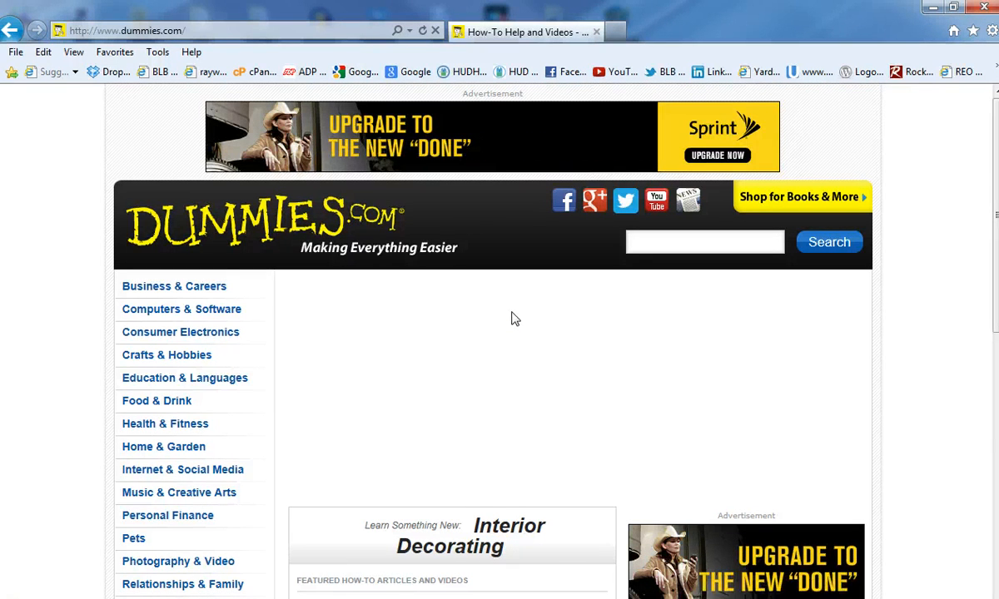
Scroll through the Dummies.com home page's featured Interior Decorating articles and topic categories
{"action": "scroll", "scroll_direction": "down", "scroll_amount": 3}
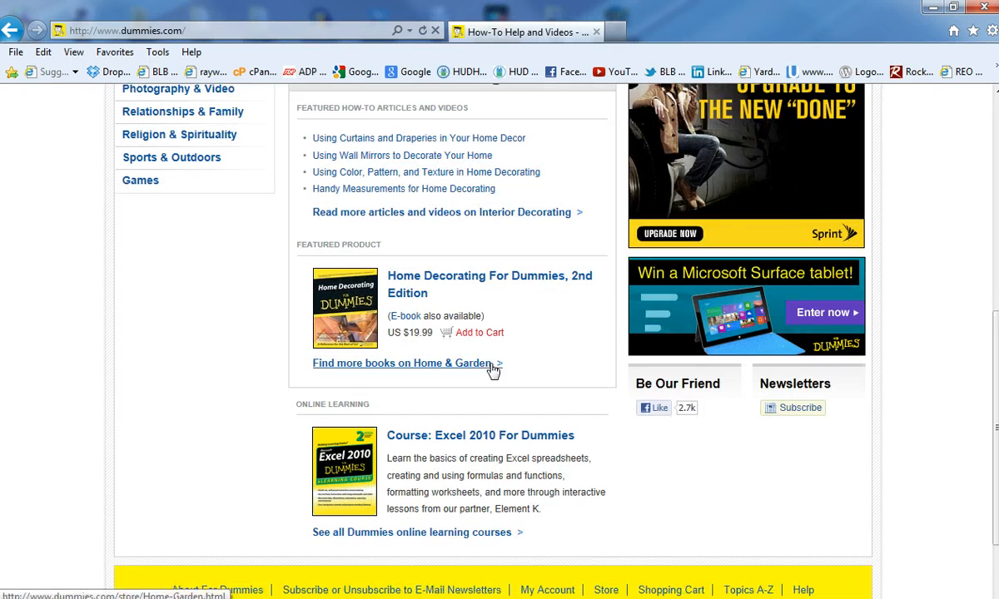
{"action": "mouse_move", "coordinate": [405, 283]}
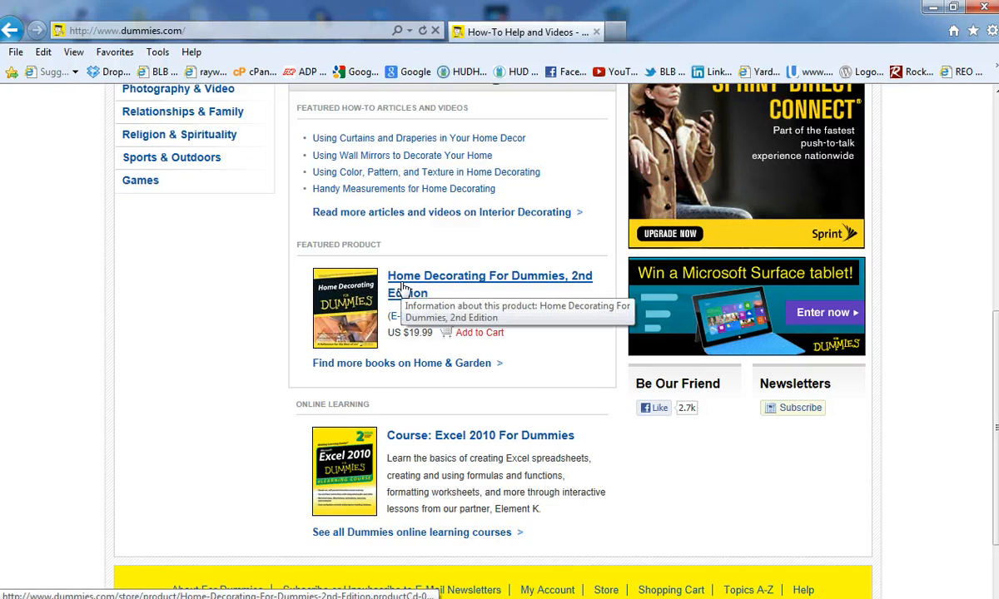
{"action": "mouse_move", "coordinate": [417, 406]}
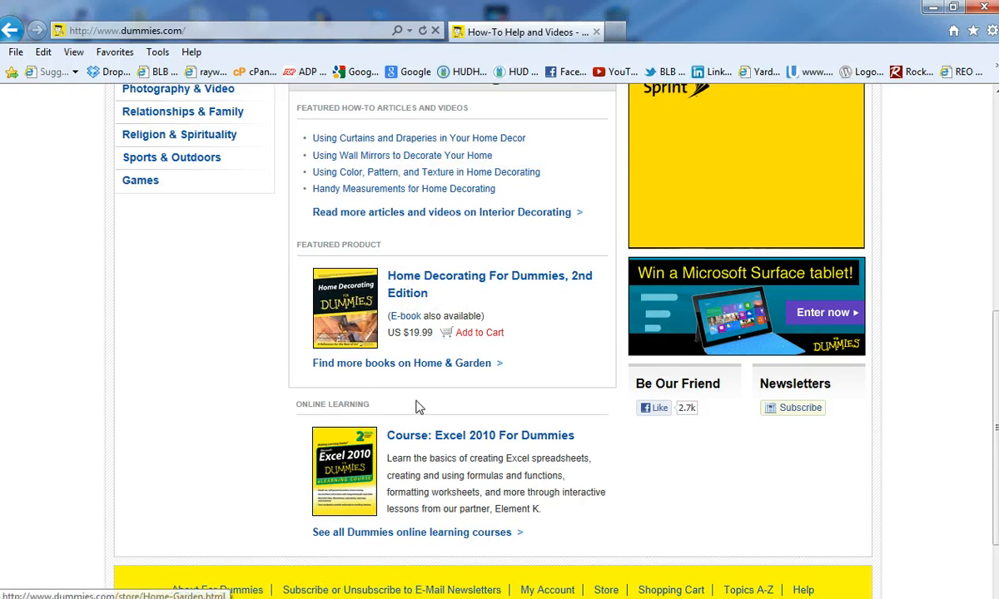
{"action": "scroll", "scroll_direction": "up", "scroll_amount": 3}
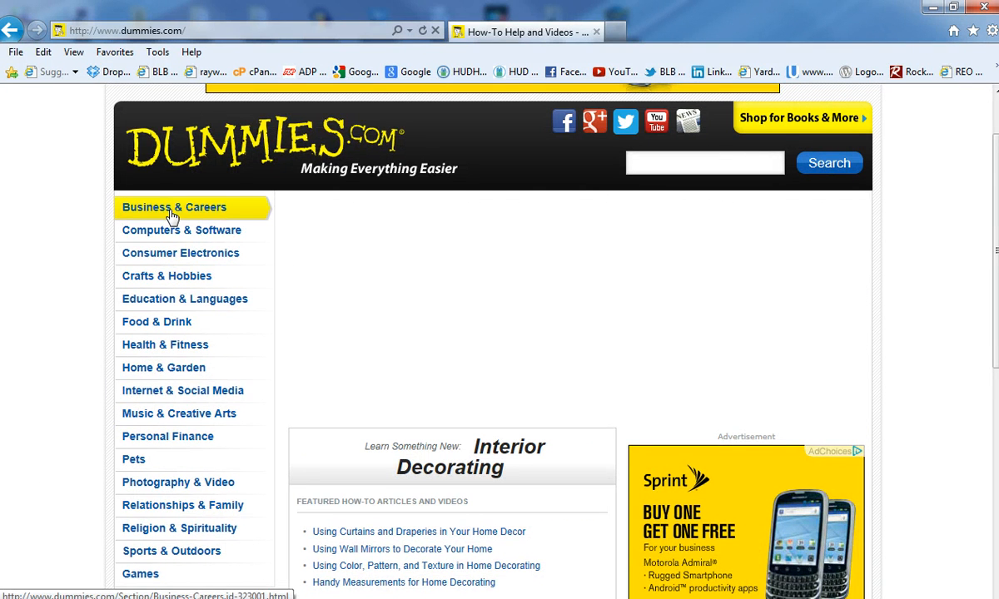
Browse the Business & Careers section's topics, cheat sheets and Most Popular articles, then head to another site
{"action": "left_click", "coordinate": [173, 207]}
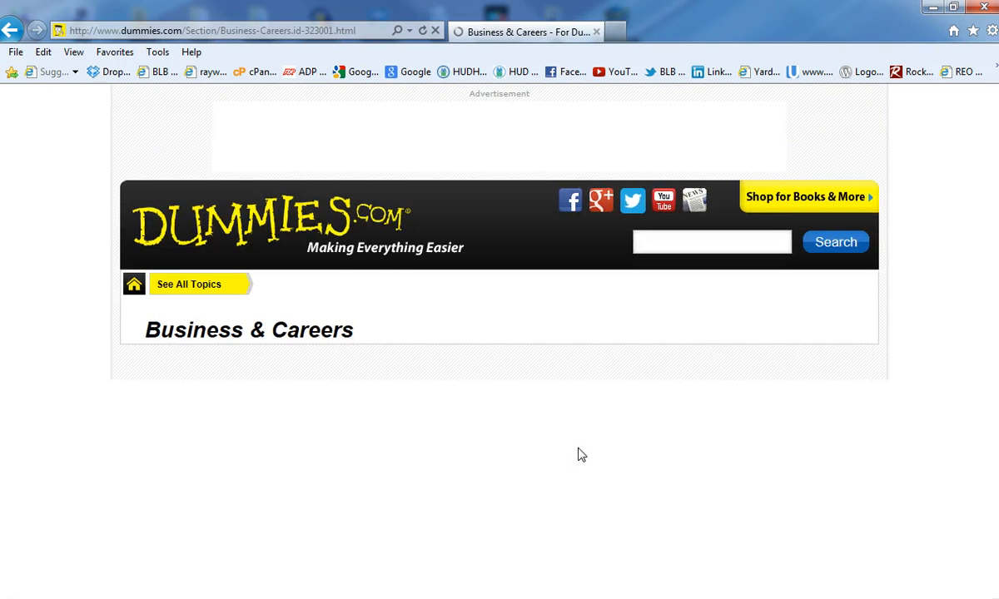
{"action": "scroll", "scroll_direction": "down", "scroll_amount": 3}
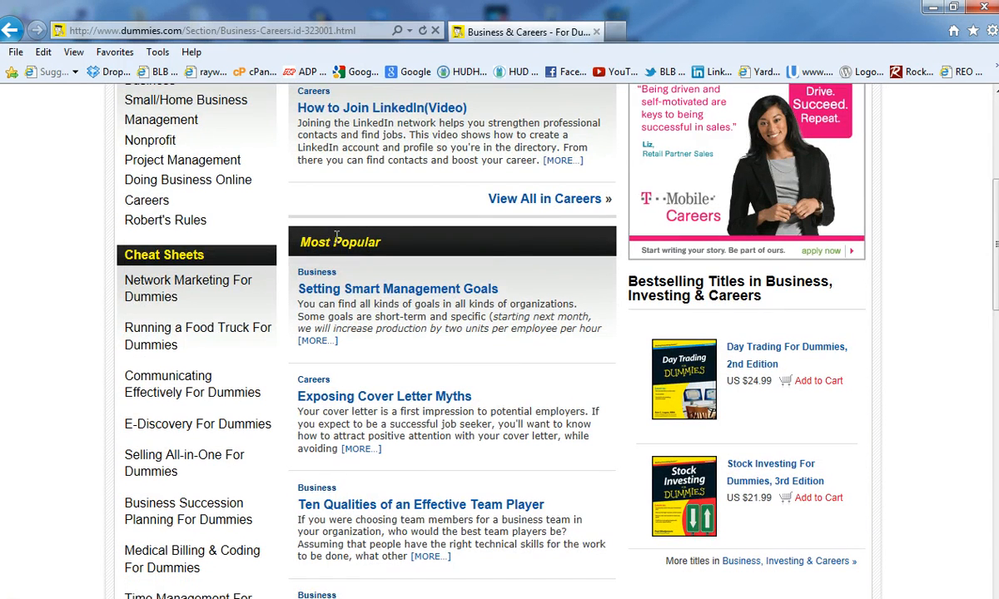
{"action": "mouse_move", "coordinate": [398, 289]}
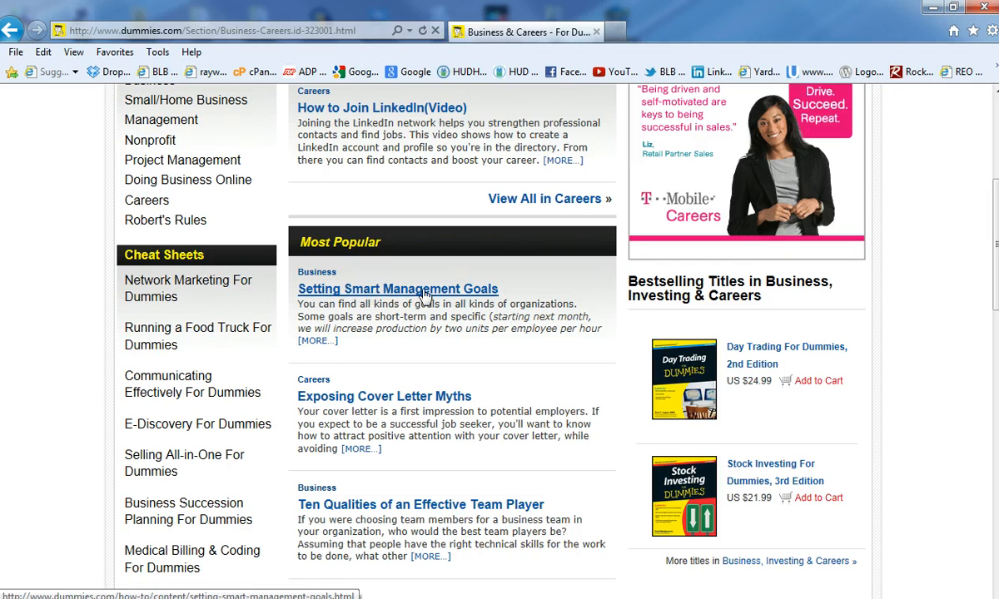
{"action": "scroll", "scroll_direction": "down", "scroll_amount": 3}
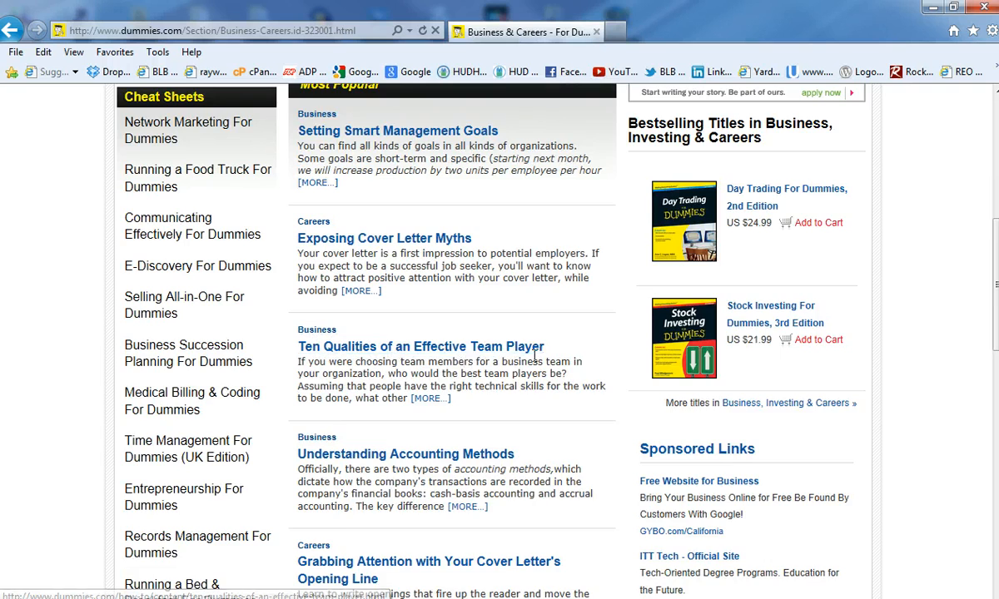
{"action": "scroll", "scroll_direction": "down", "scroll_amount": 3}
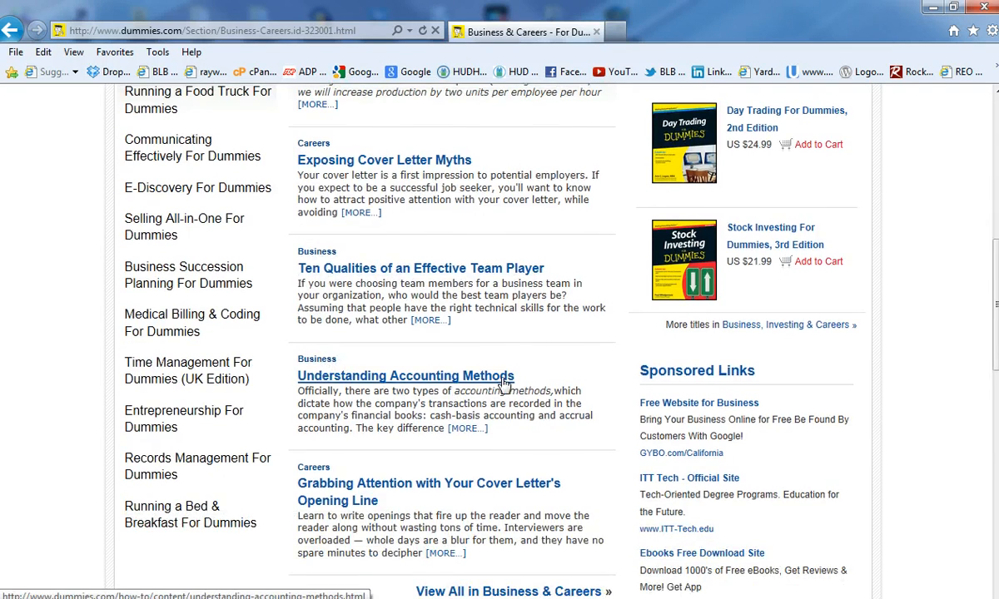
{"action": "scroll", "scroll_direction": "down", "scroll_amount": 3}
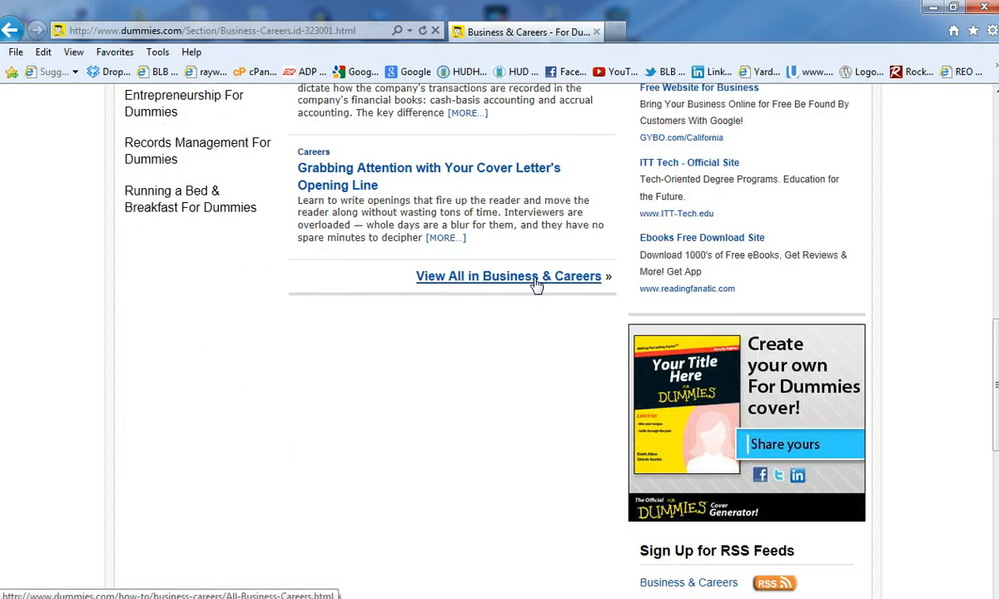
{"action": "scroll", "scroll_direction": "up", "scroll_amount": 3}
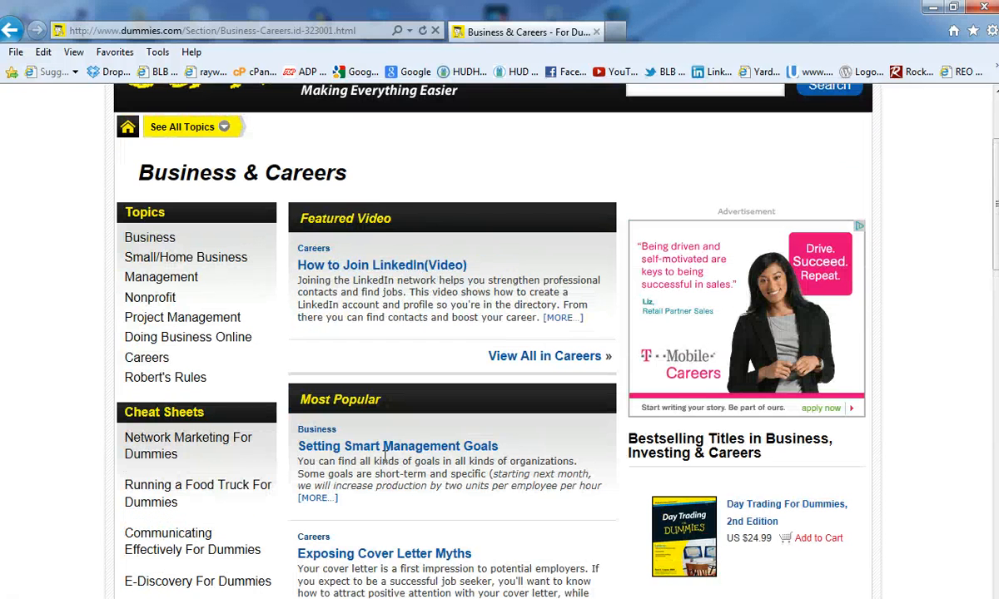
{"action": "mouse_move", "coordinate": [365, 387]}
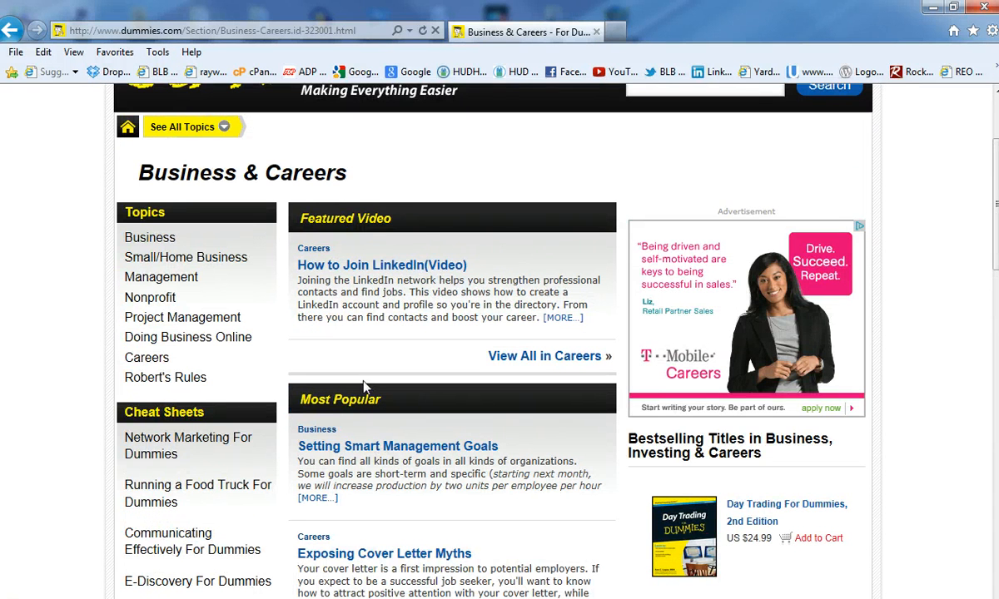
{"action": "mouse_move", "coordinate": [159, 243]}
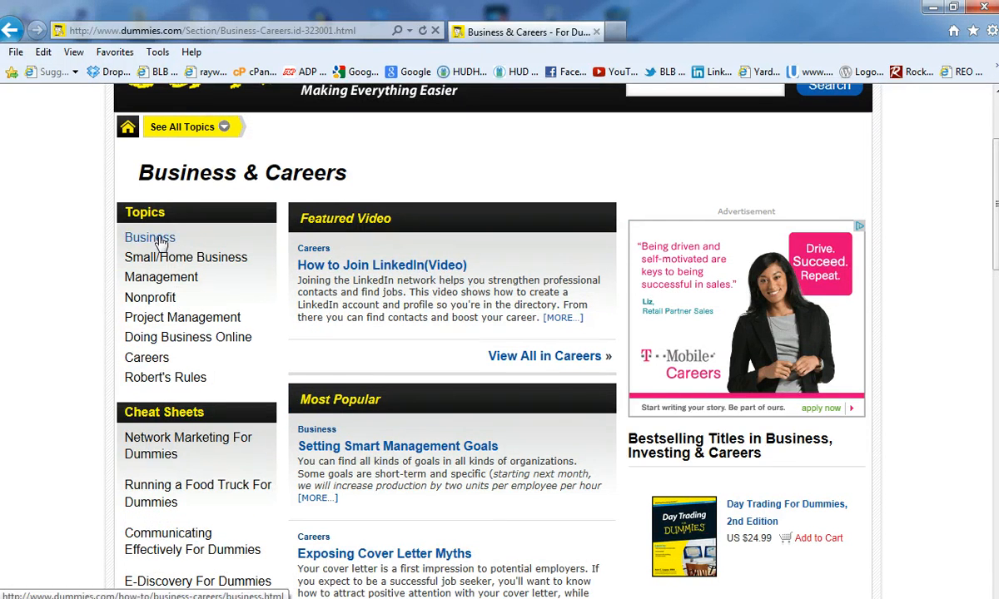
{"action": "mouse_move", "coordinate": [142, 319]}
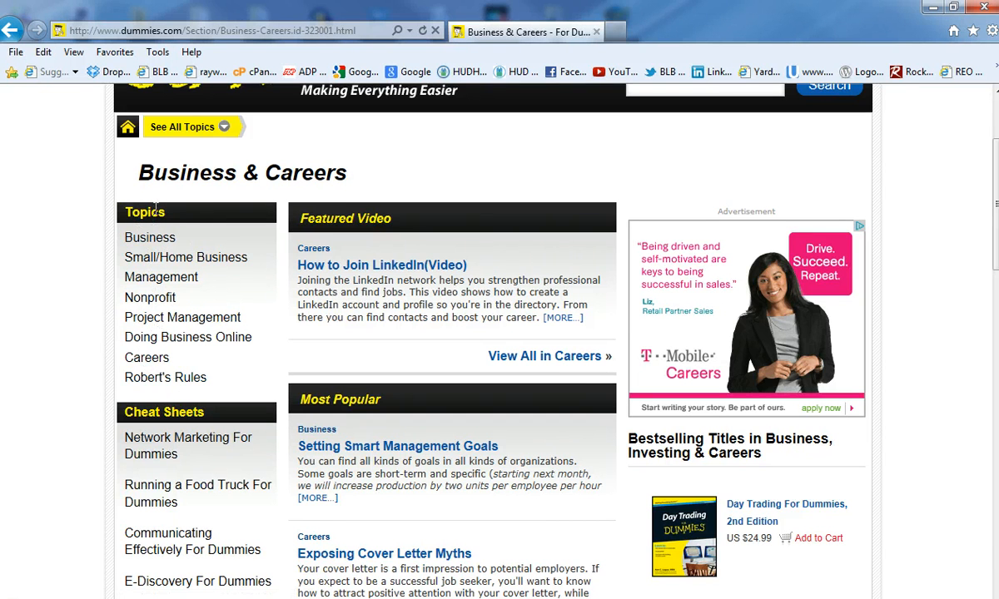
{"action": "mouse_move", "coordinate": [210, 257]}
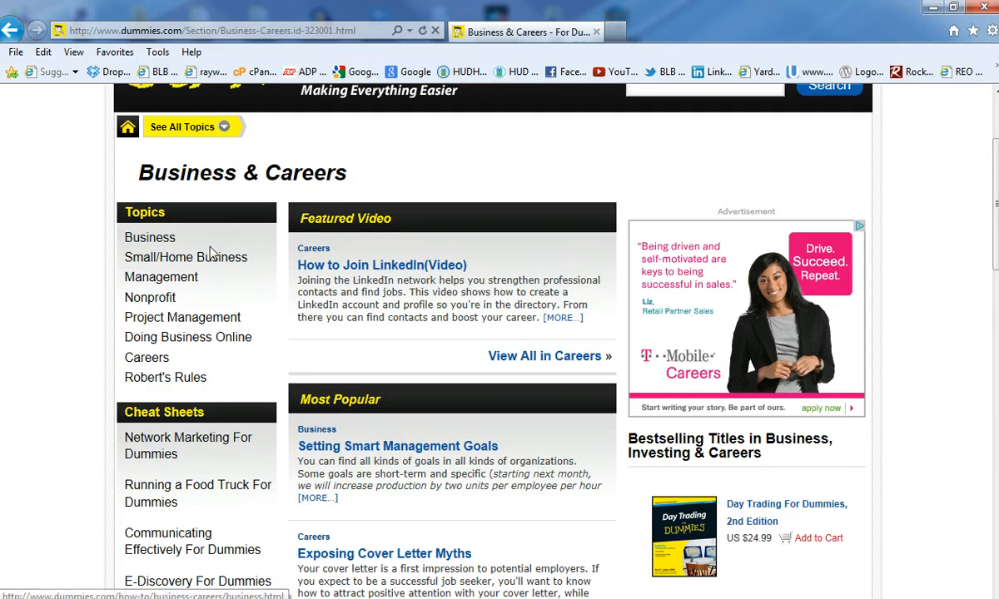
{"action": "mouse_move", "coordinate": [150, 296]}
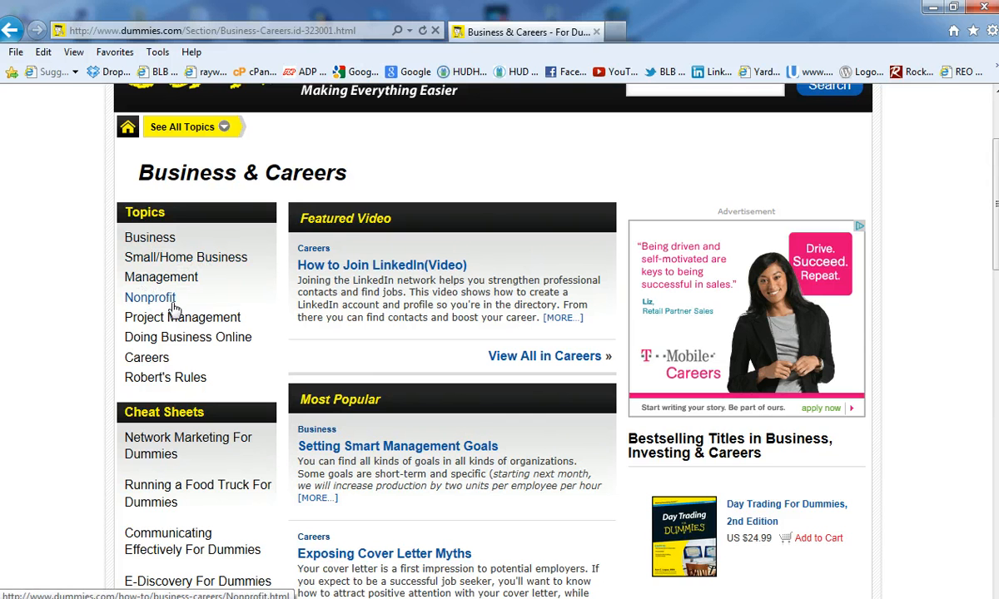
{"action": "mouse_move", "coordinate": [429, 396]}
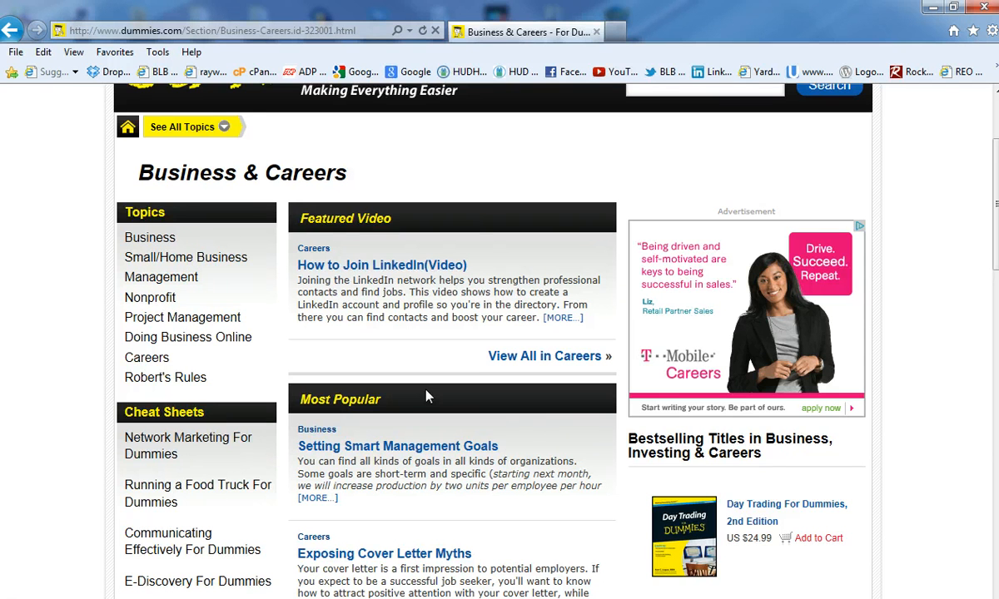
{"action": "mouse_move", "coordinate": [345, 43]}
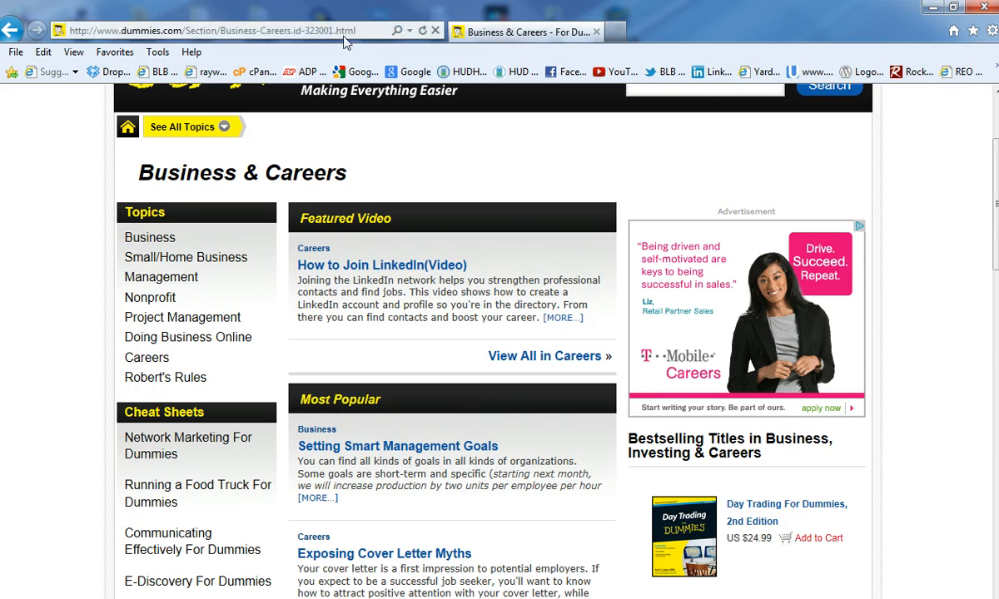
{"action": "left_click", "coordinate": [209, 27]}
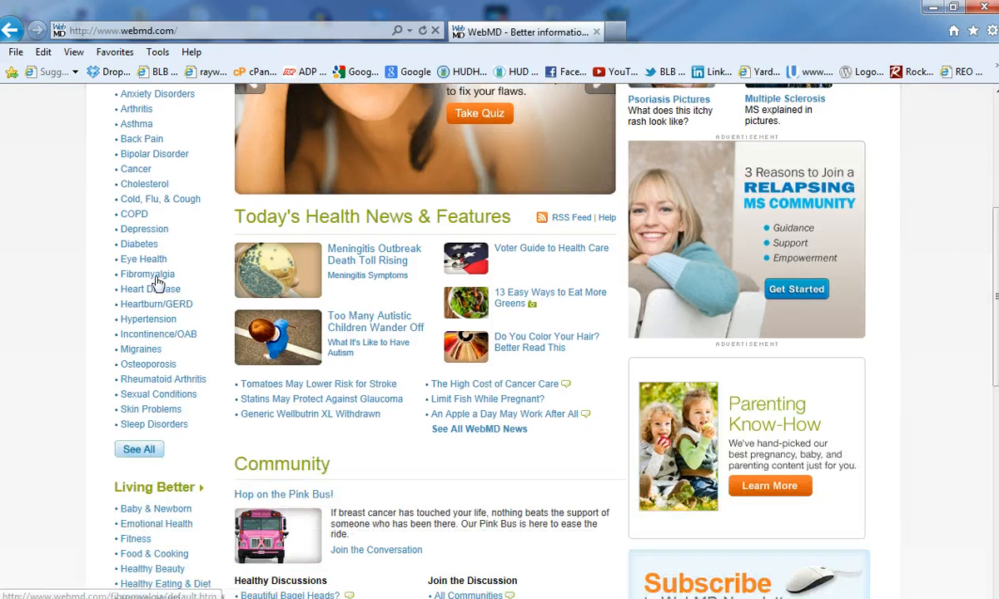
{"action": "mouse_move", "coordinate": [140, 344]}
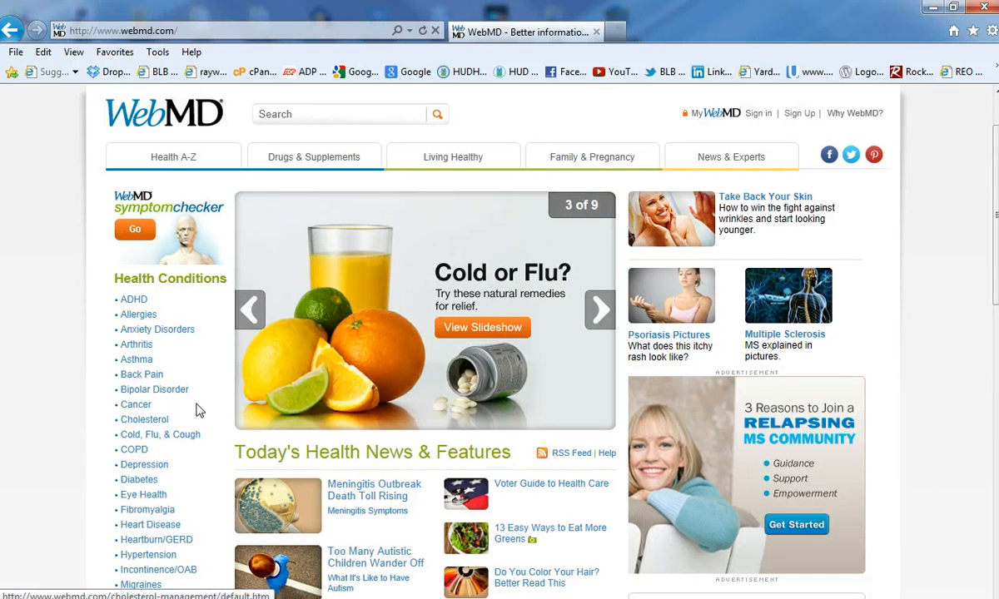
{"action": "mouse_move", "coordinate": [159, 396]}
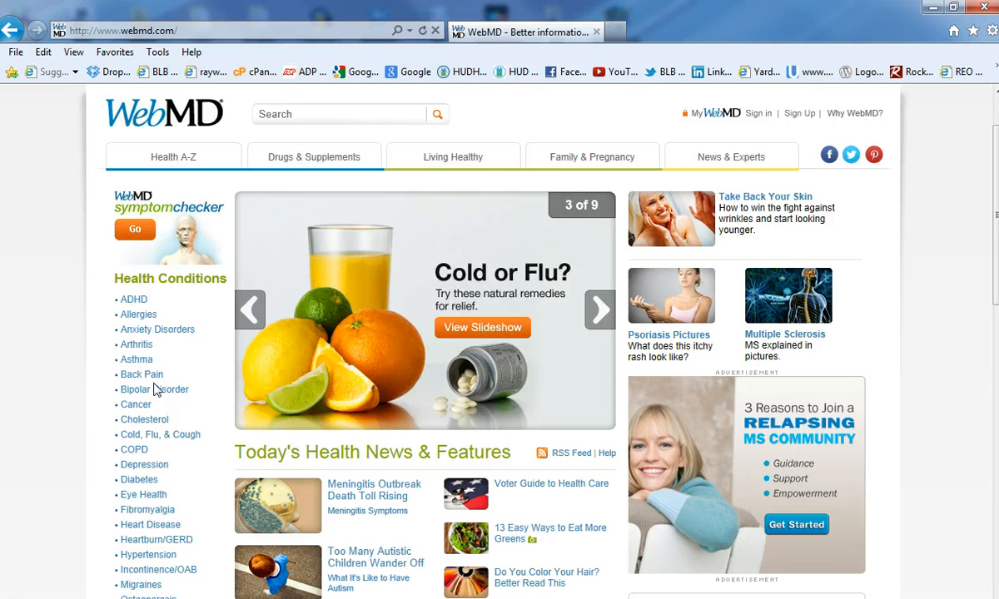
Advance the WebMD featured slideshow to slide 4 of 9, Fattening Foods of Fall
{"action": "left_click", "coordinate": [595, 309]}
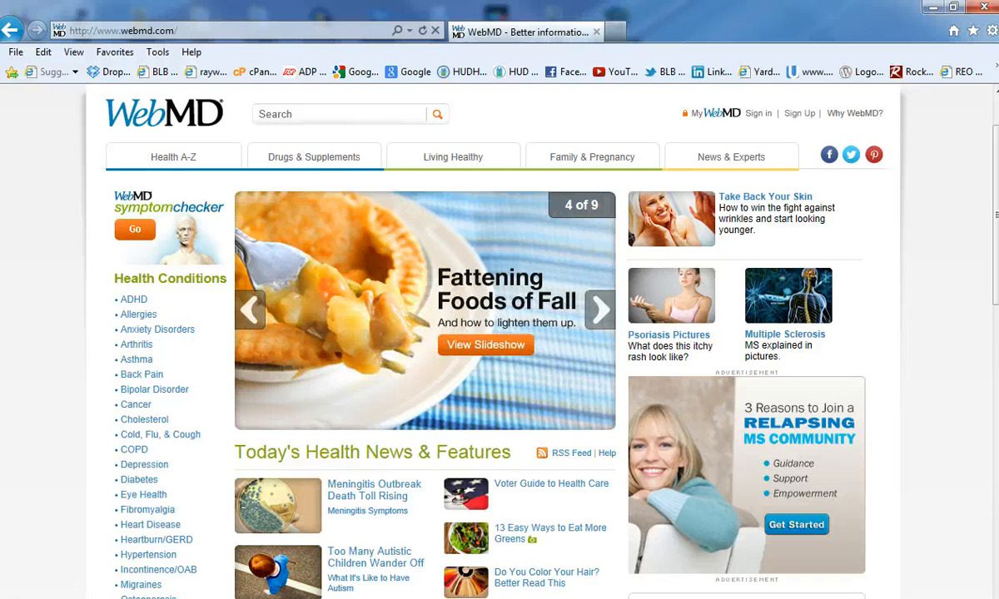
{"action": "mouse_move", "coordinate": [249, 356]}
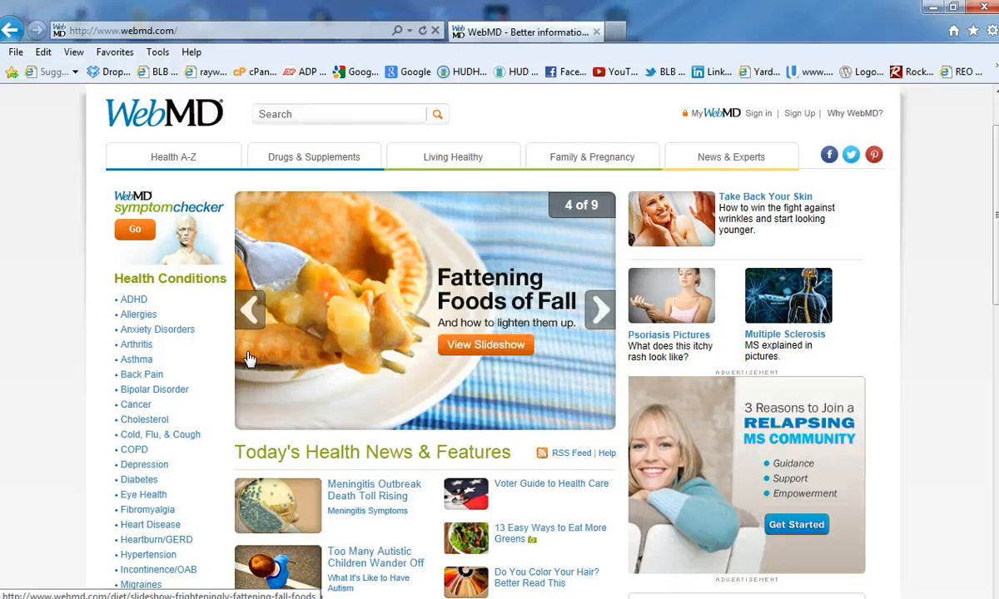
{"action": "mouse_move", "coordinate": [336, 349]}
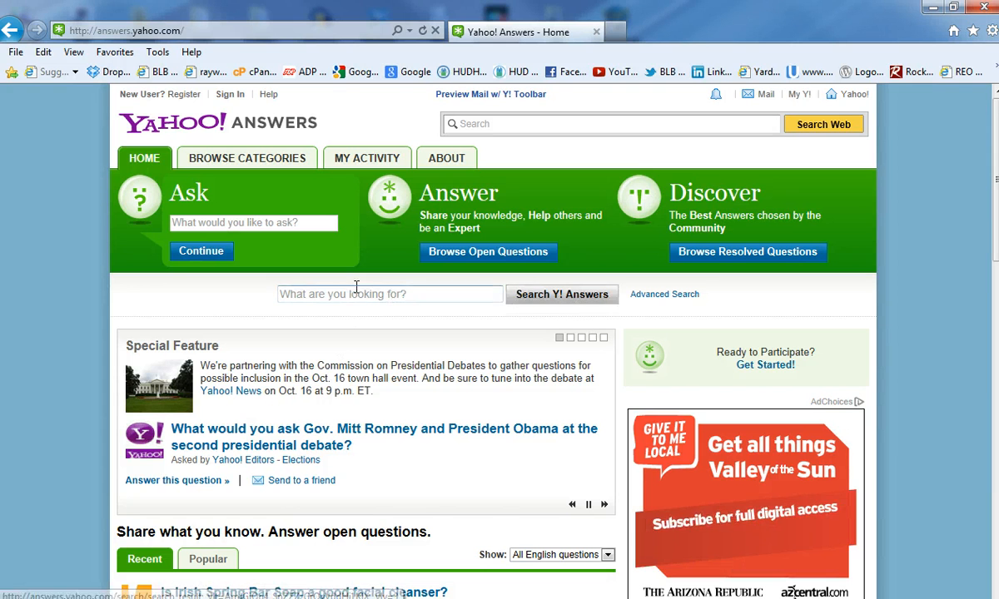
Search Yahoo Answers for 'make money online', landing on the All Categories open-questions page
{"action": "left_click", "coordinate": [389, 293]}
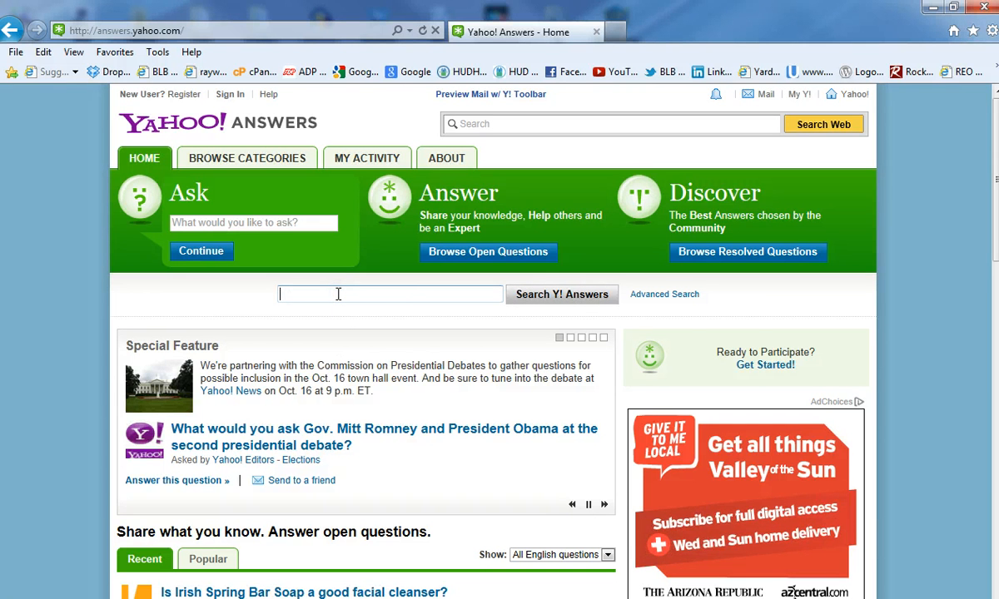
{"action": "type", "text": "make money"}
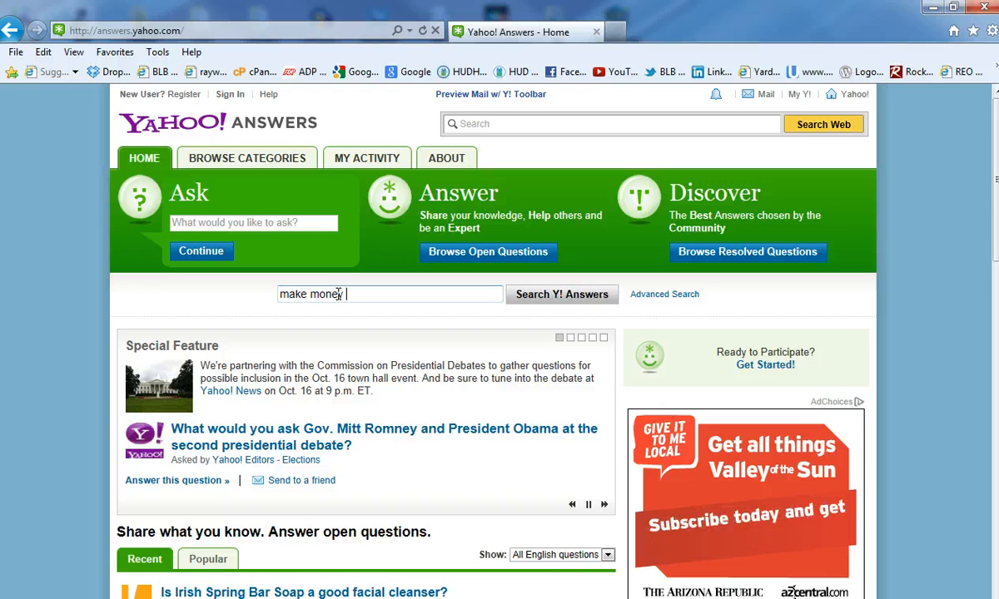
{"action": "type", "text": "online"}
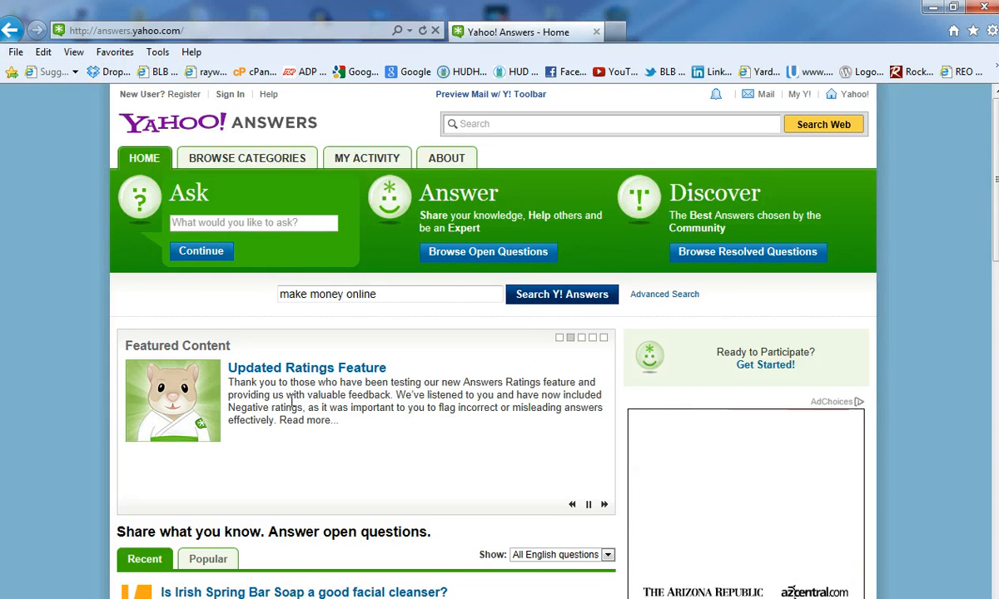
{"action": "scroll", "scroll_direction": "down", "scroll_amount": 3}
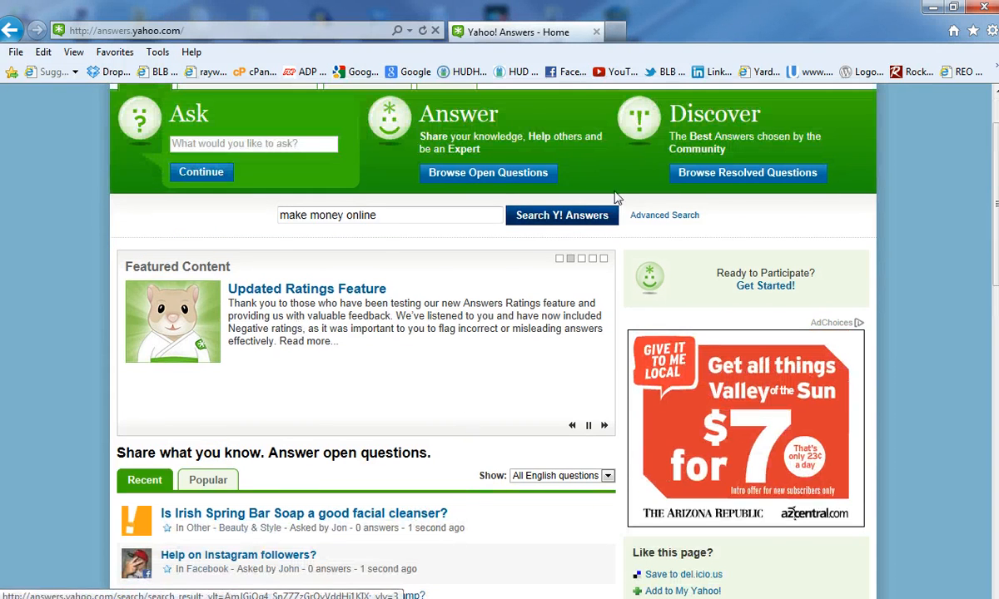
{"action": "left_click", "coordinate": [563, 215]}
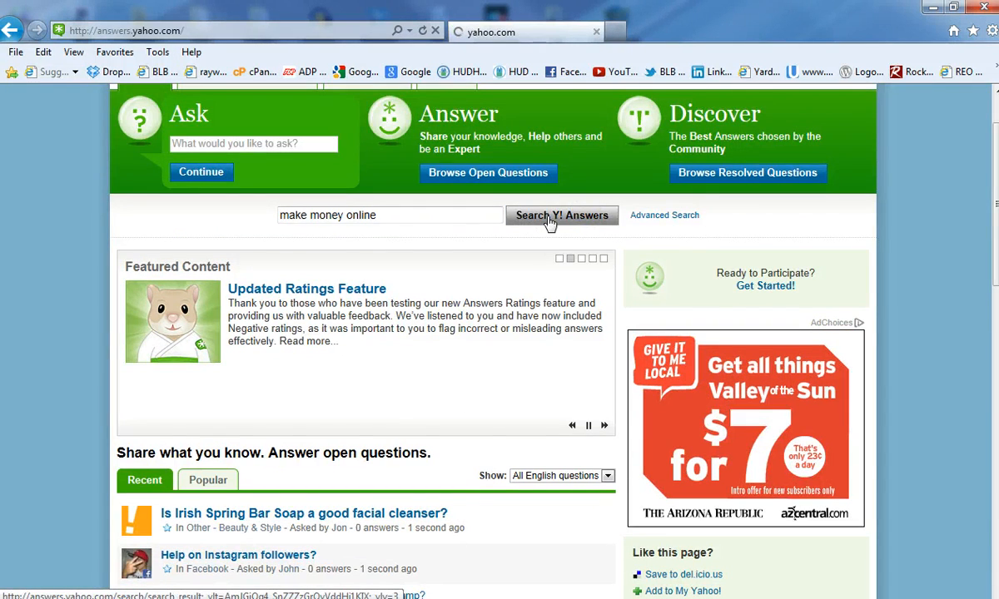
{"action": "left_click", "coordinate": [562, 215]}
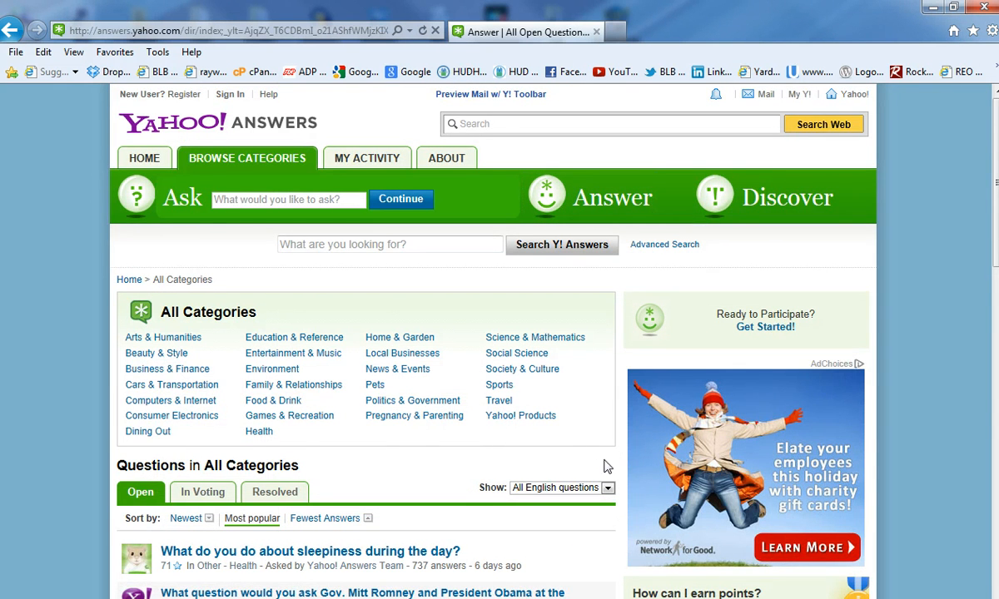
Re-run the 'make money online' search to get question results about making money without getting scammed
{"action": "scroll", "scroll_direction": "down", "scroll_amount": 3}
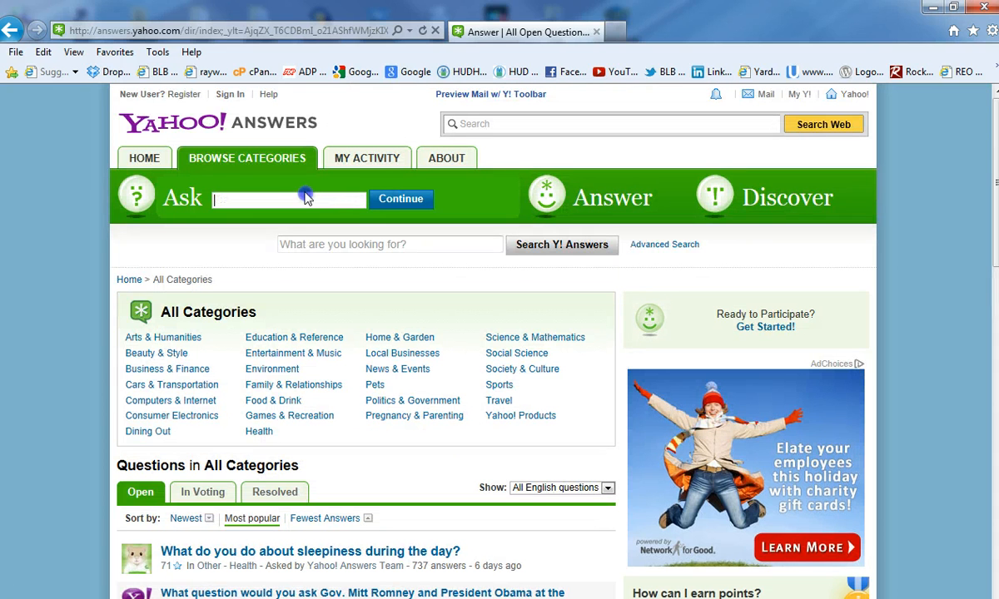
{"action": "type", "text": "ma"}
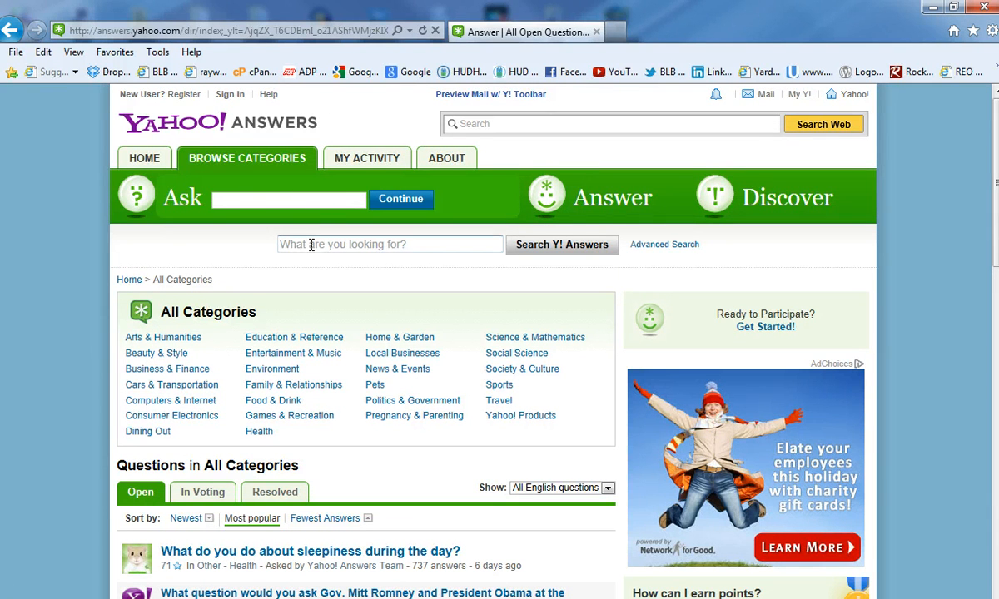
{"action": "type", "text": "makeim"}
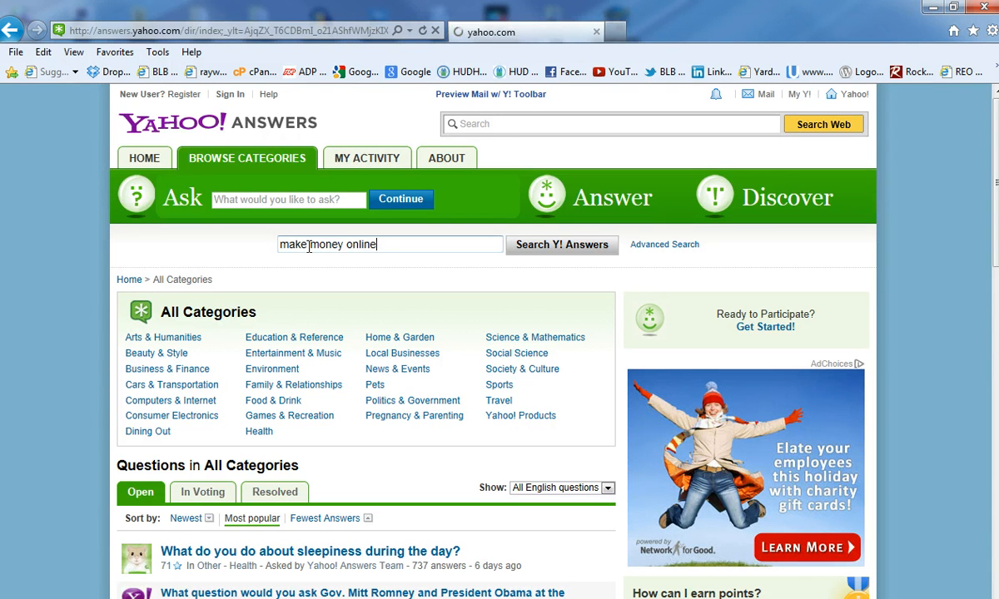
{"action": "left_click", "coordinate": [562, 243]}
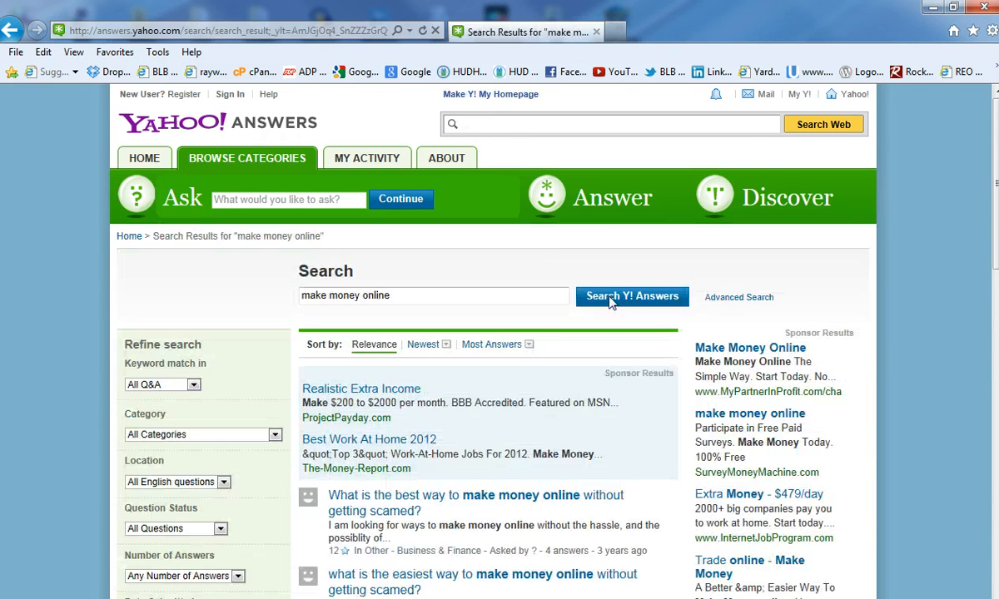
{"action": "scroll", "scroll_direction": "down", "scroll_amount": 3}
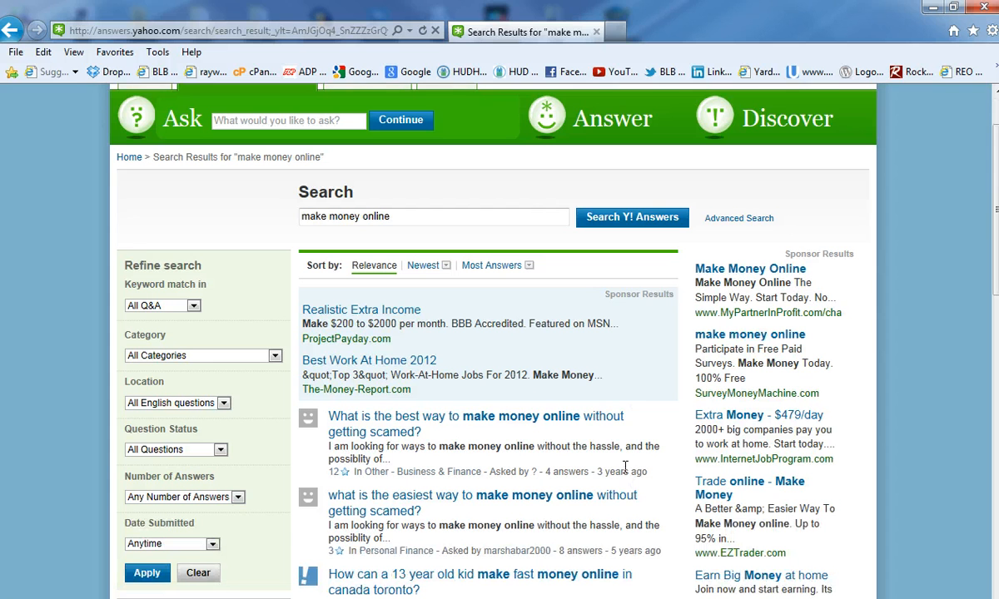
{"action": "mouse_move", "coordinate": [539, 470]}
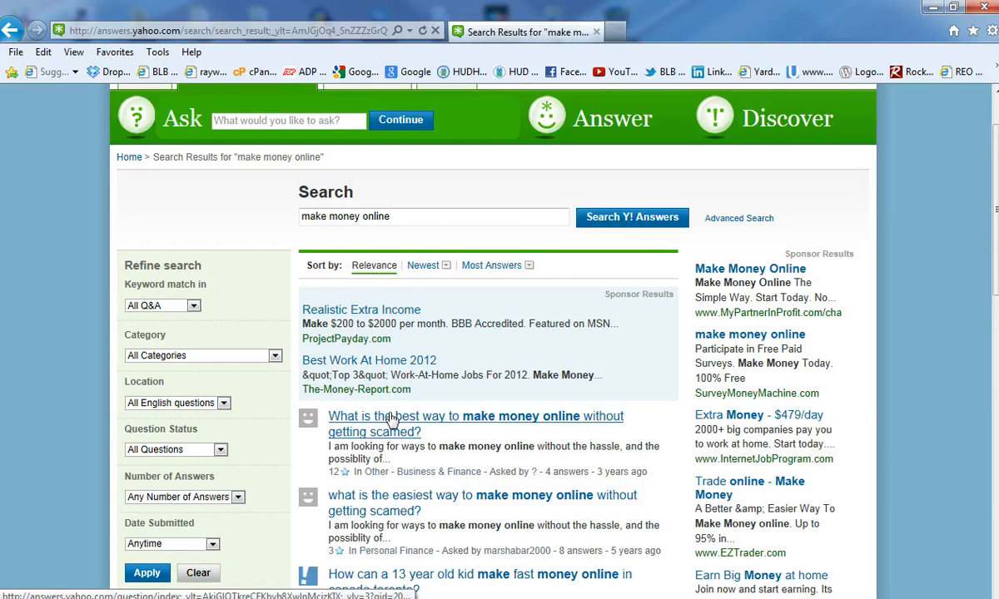
{"action": "scroll", "scroll_direction": "down", "scroll_amount": 3}
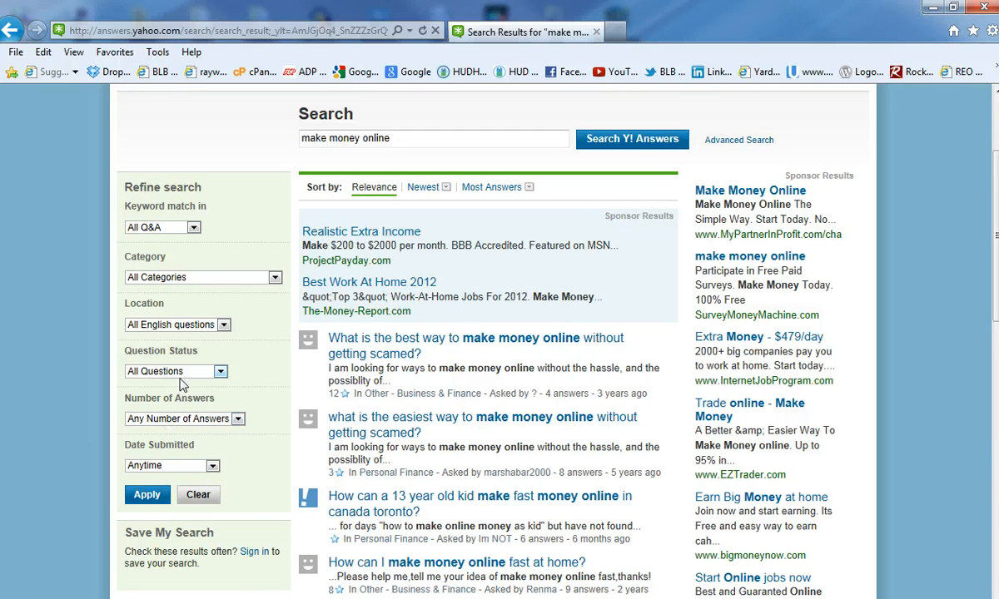
{"action": "mouse_move", "coordinate": [367, 353]}
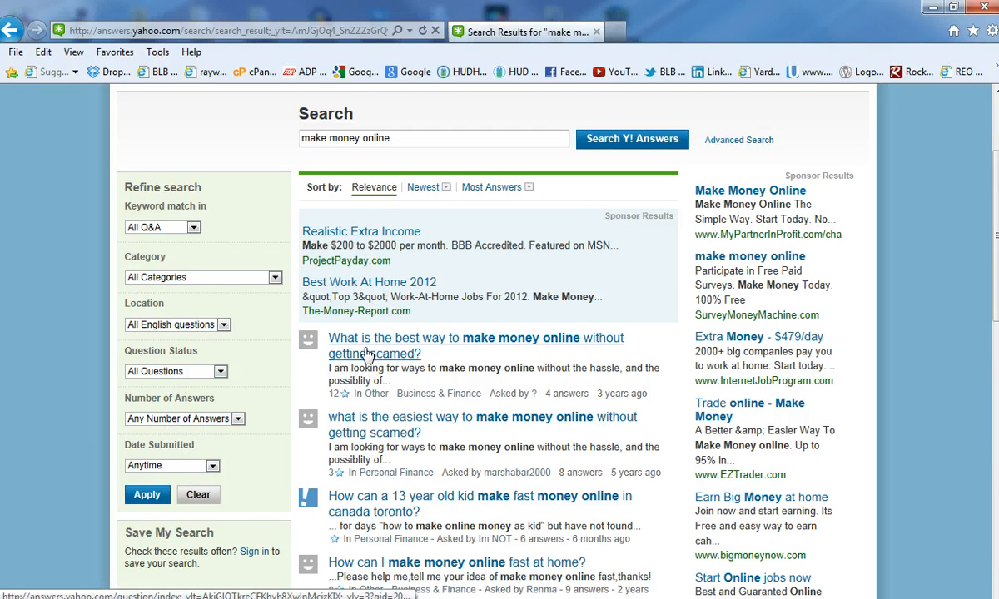
{"action": "mouse_move", "coordinate": [595, 357]}
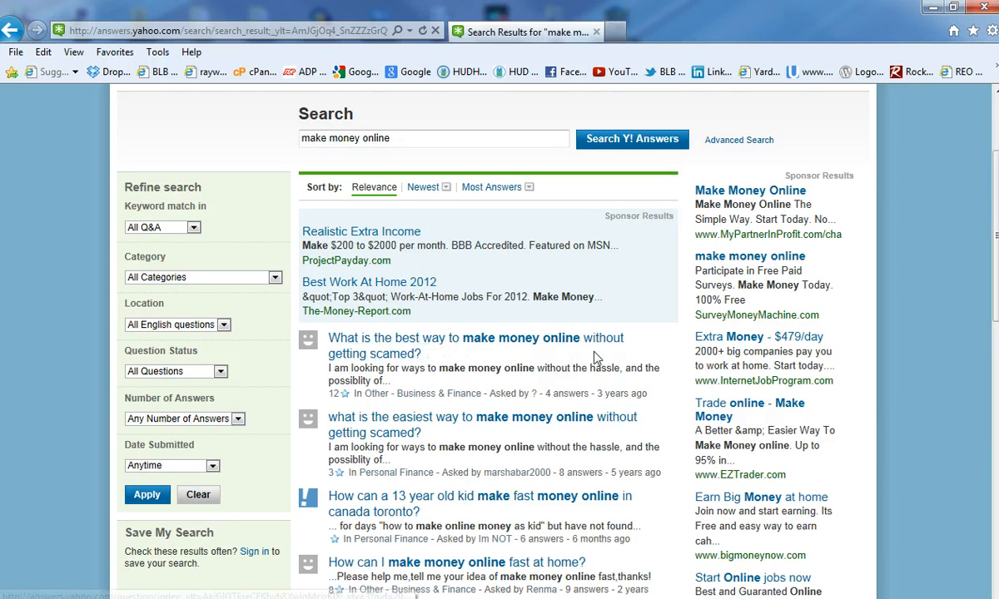
{"action": "scroll", "scroll_direction": "down", "scroll_amount": 3}
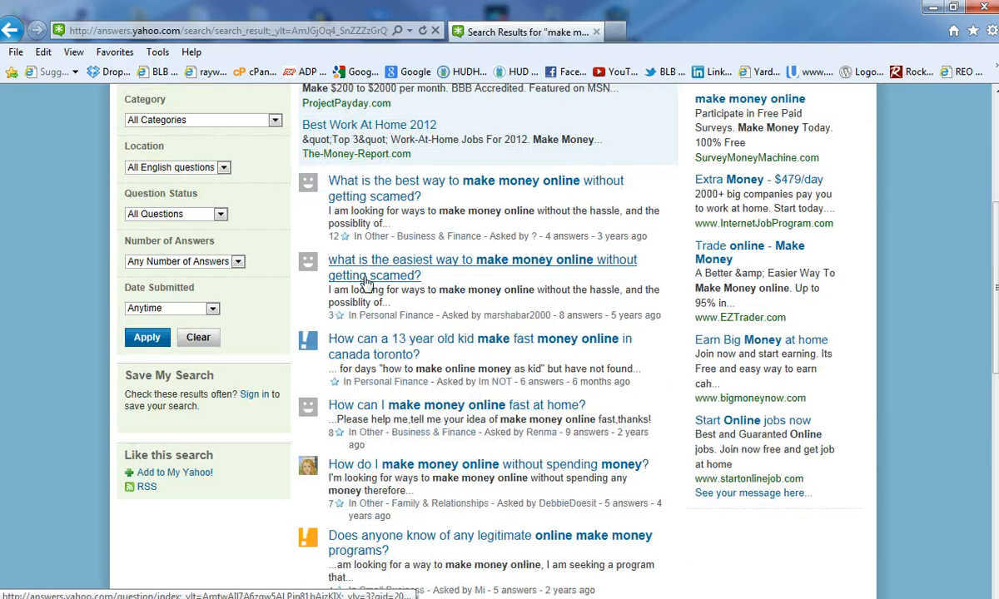
{"action": "mouse_move", "coordinate": [365, 360]}
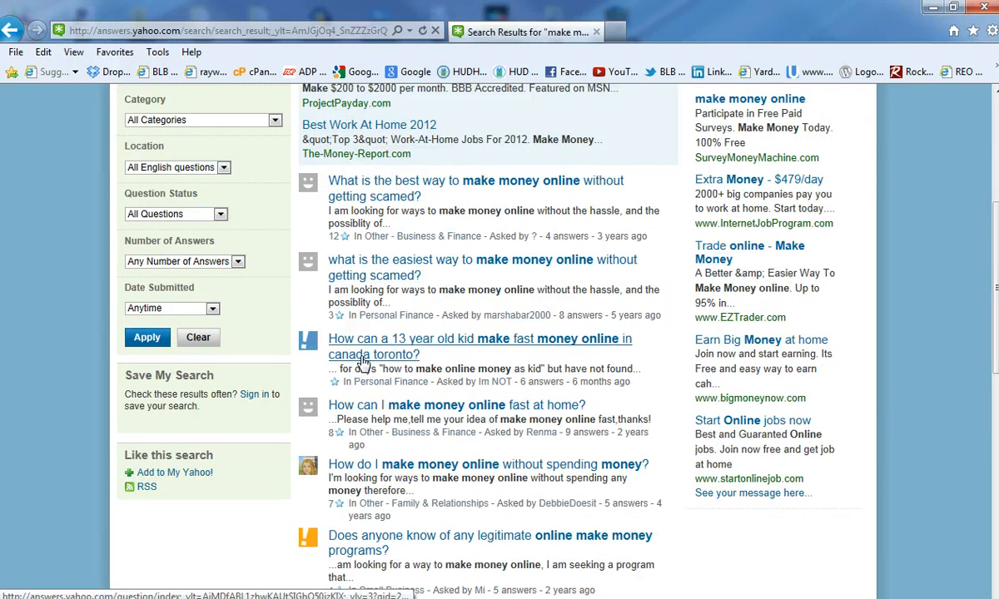
{"action": "mouse_move", "coordinate": [576, 348]}
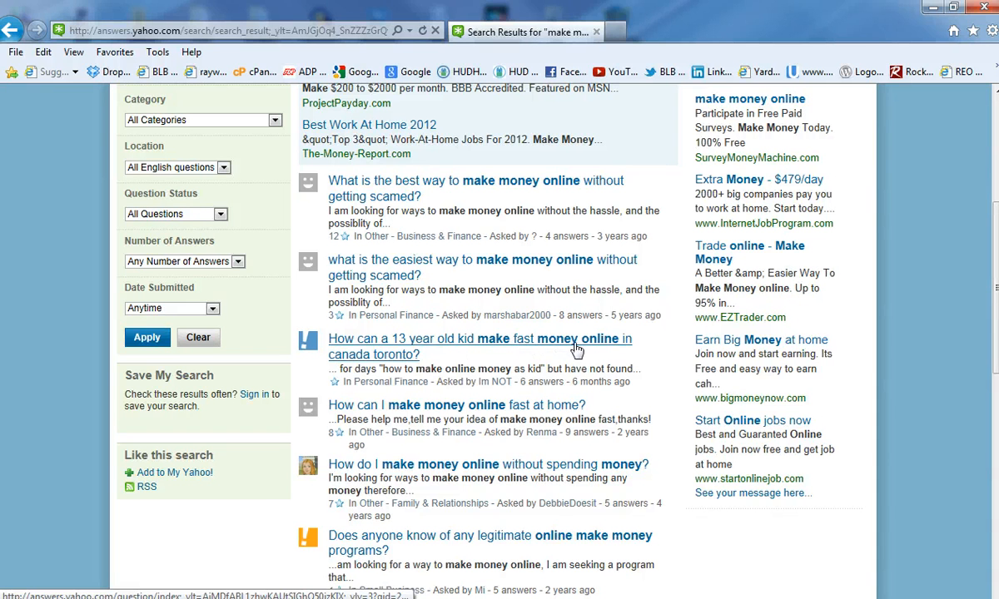
{"action": "mouse_move", "coordinate": [434, 378]}
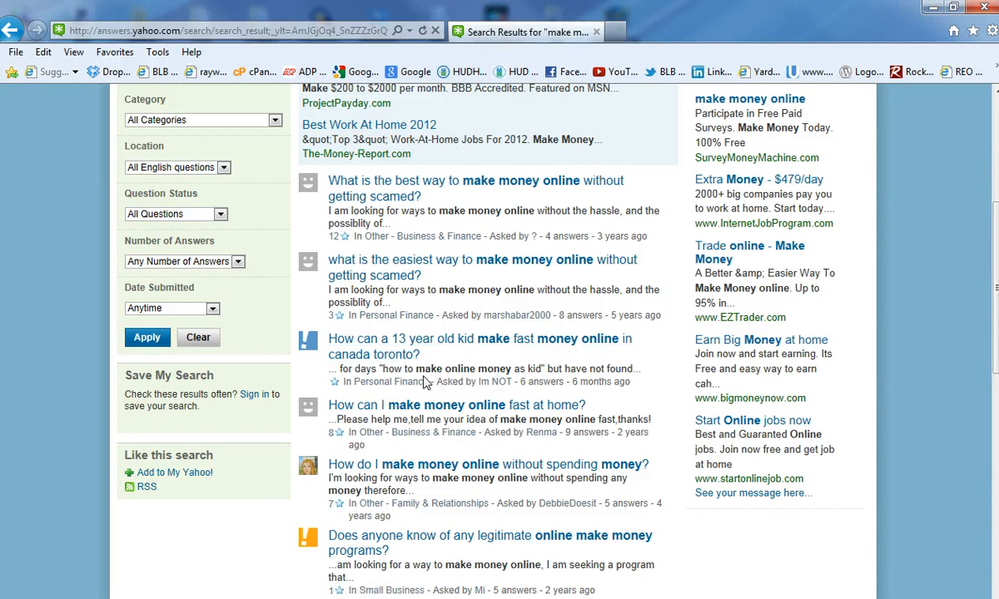
{"action": "scroll", "scroll_direction": "down", "scroll_amount": 3}
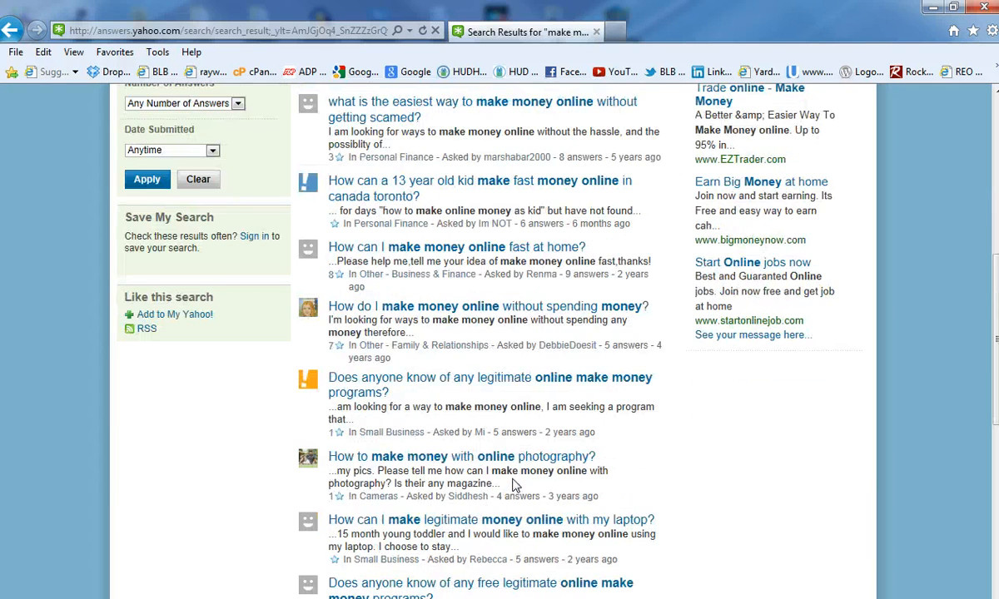
{"action": "scroll", "scroll_direction": "down", "scroll_amount": 3}
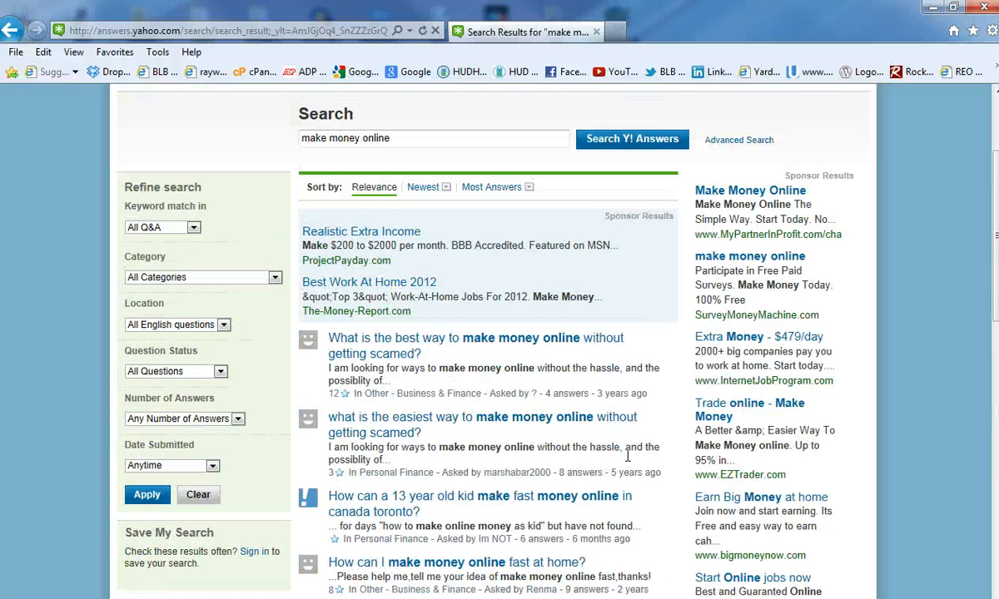
{"action": "mouse_move", "coordinate": [586, 399]}
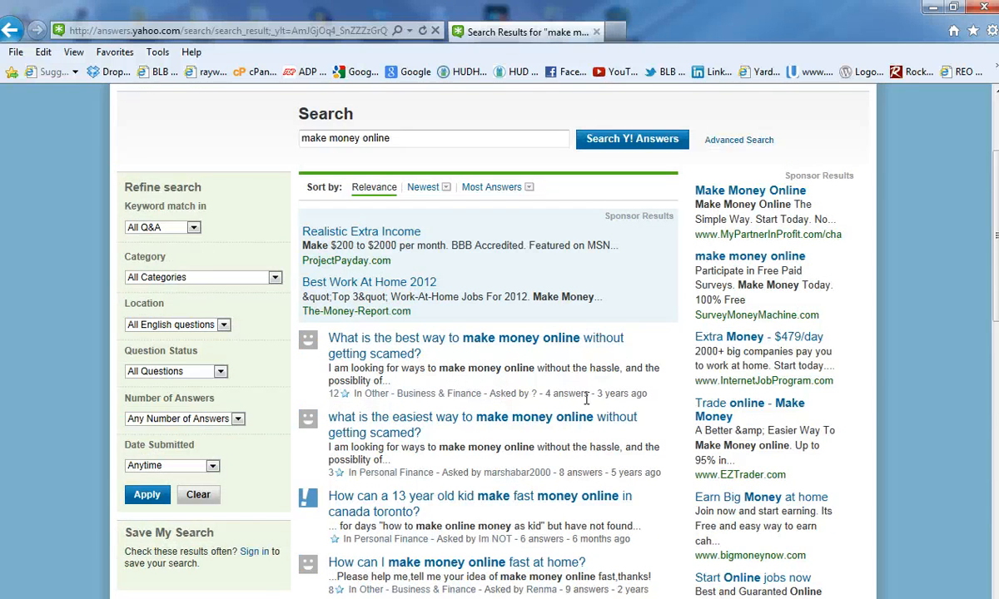
{"action": "scroll", "scroll_direction": "down", "scroll_amount": 3}
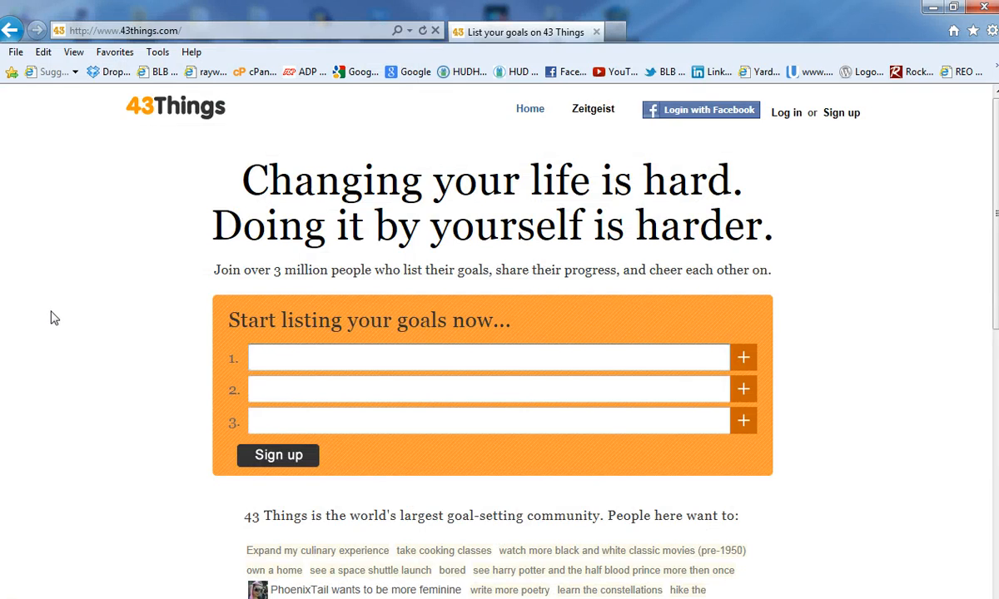
Browse the 43 Things goals cloud and return to the top of the home page
{"action": "scroll", "scroll_direction": "down", "scroll_amount": 3}
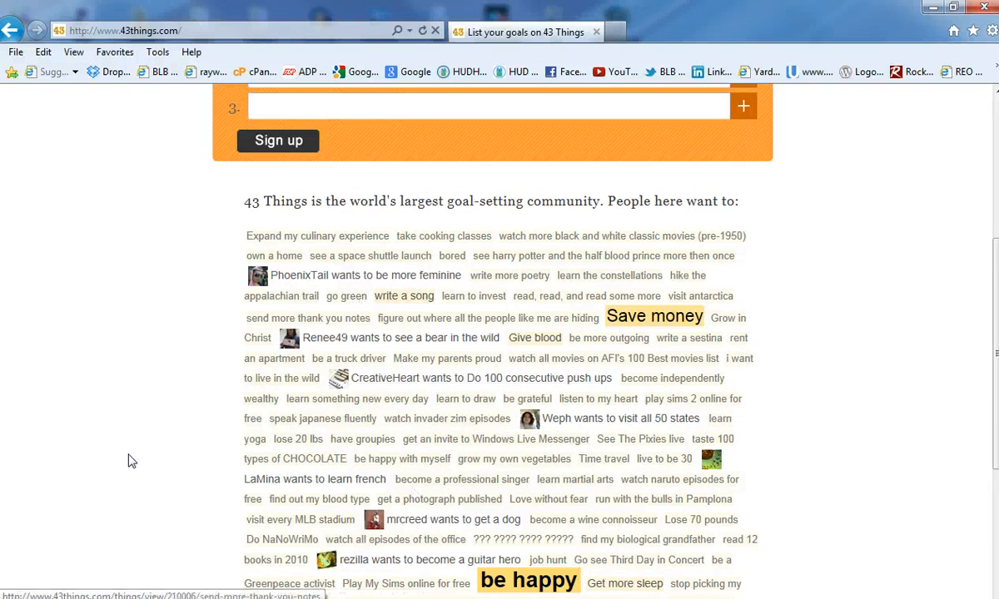
{"action": "left_click", "coordinate": [489, 280]}
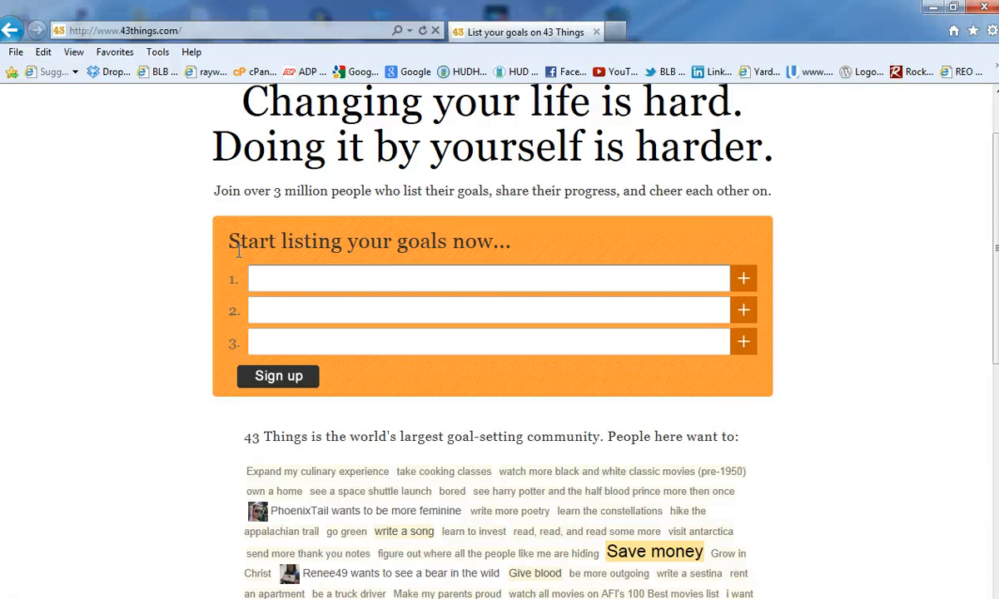
{"action": "mouse_move", "coordinate": [160, 275]}
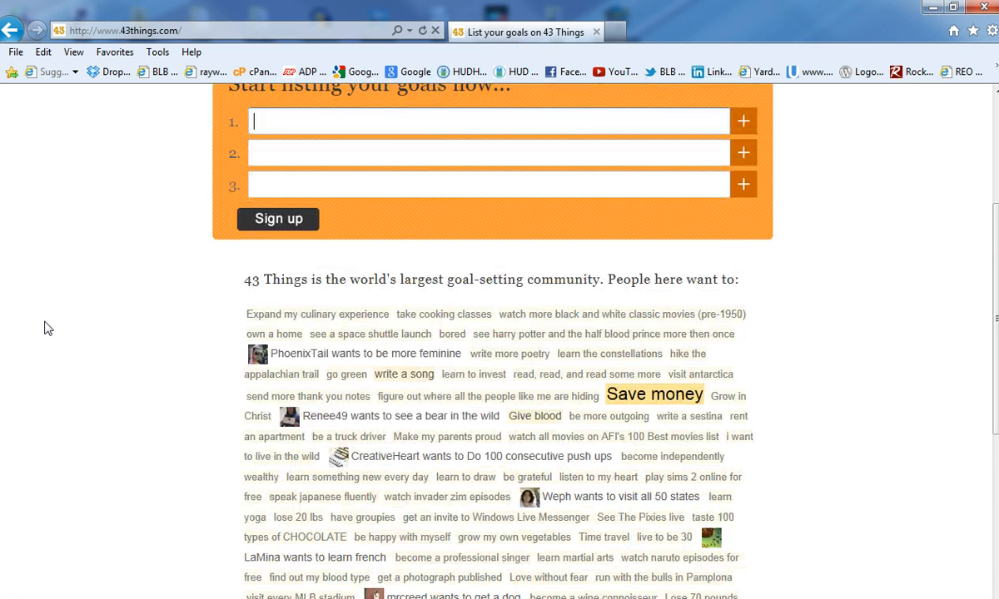
{"action": "scroll", "scroll_direction": "up", "scroll_amount": 3}
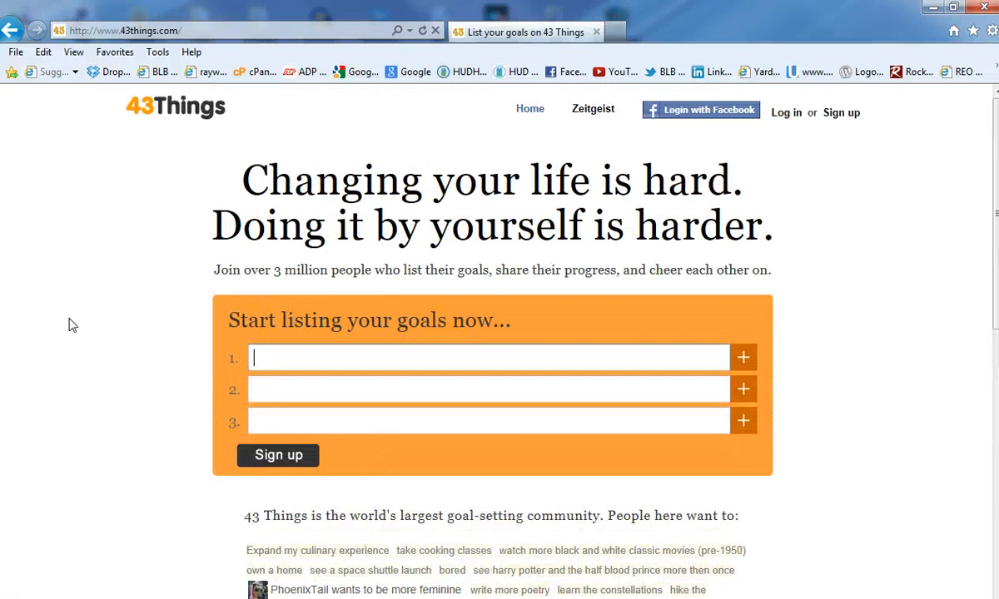
{"action": "mouse_move", "coordinate": [599, 117]}
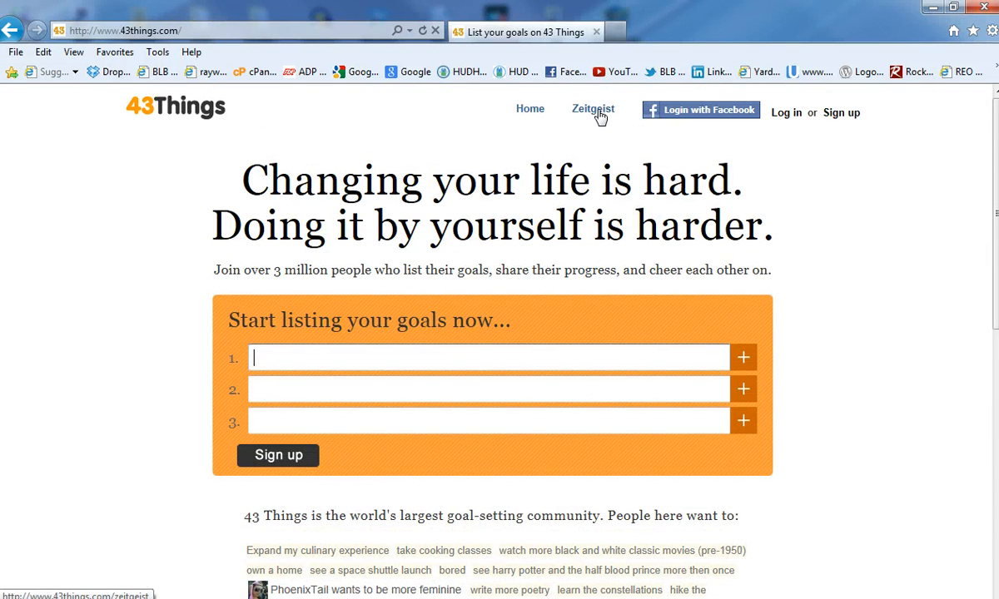
Open Zeitgeist and its Goals page listing today's and all-time most popular goals like lose weight
{"action": "left_click", "coordinate": [592, 109]}
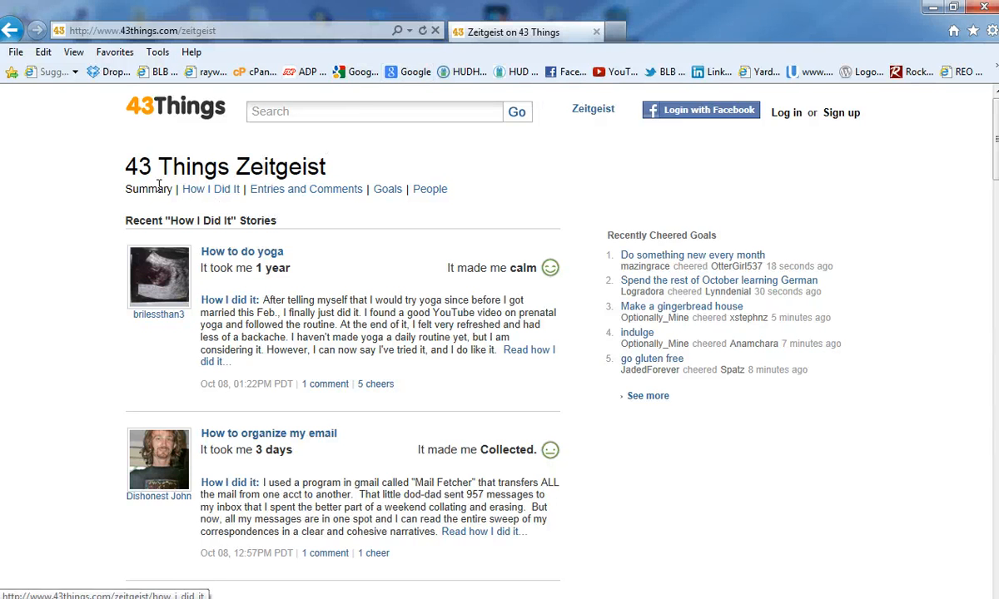
{"action": "mouse_move", "coordinate": [383, 190]}
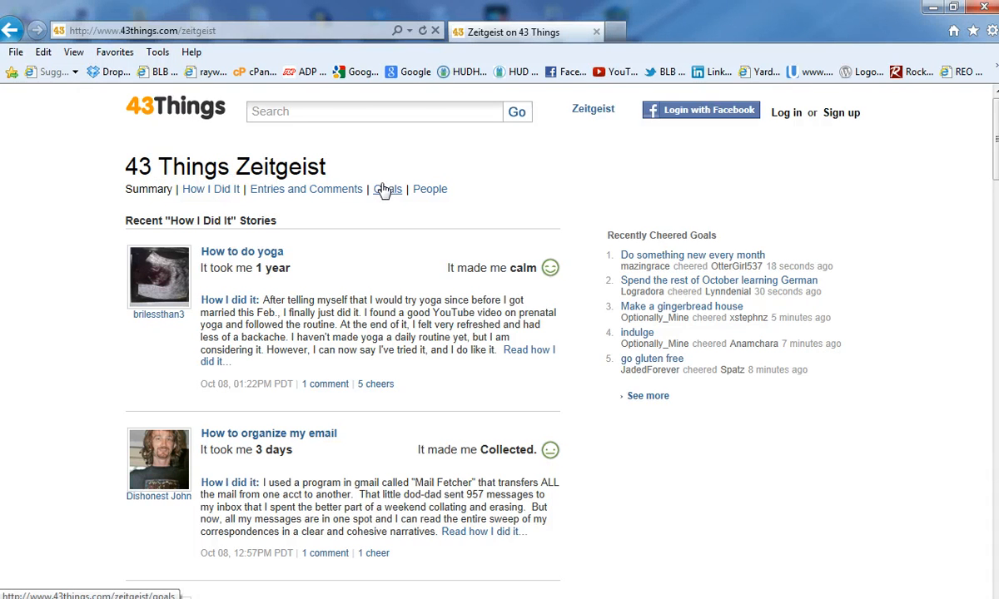
{"action": "left_click", "coordinate": [386, 190]}
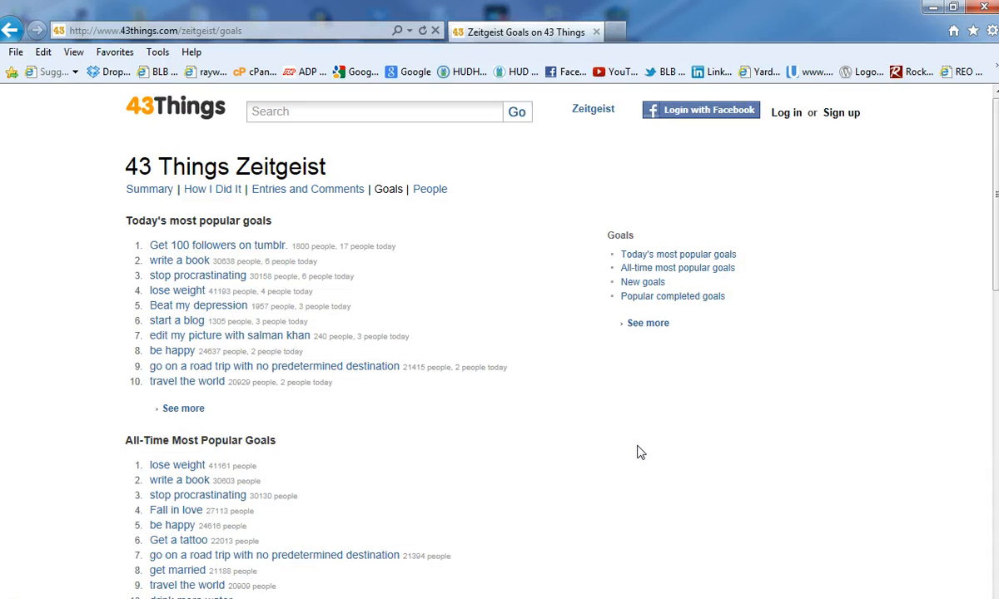
{"action": "mouse_move", "coordinate": [237, 253]}
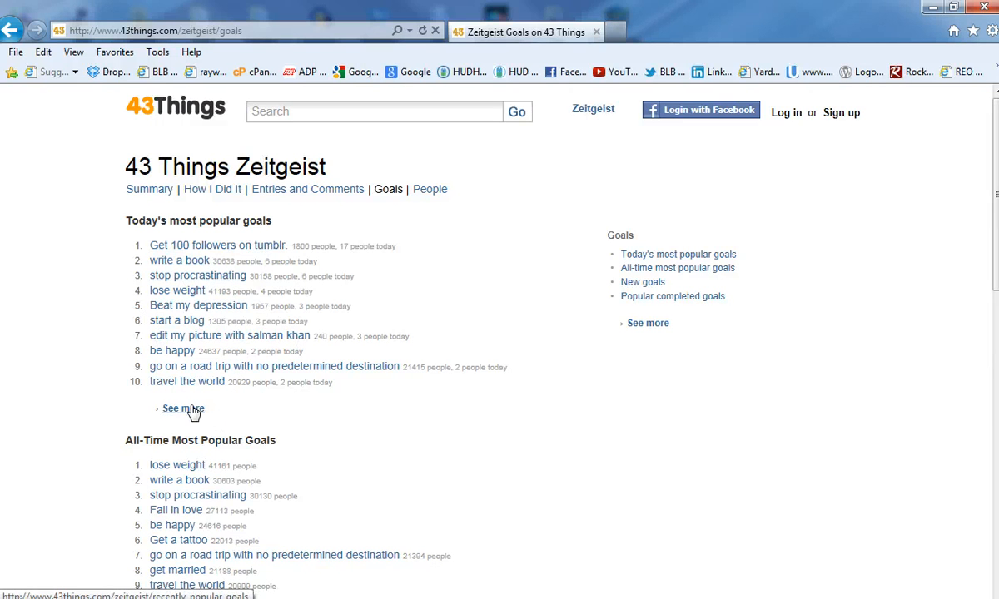
{"action": "mouse_move", "coordinate": [191, 252]}
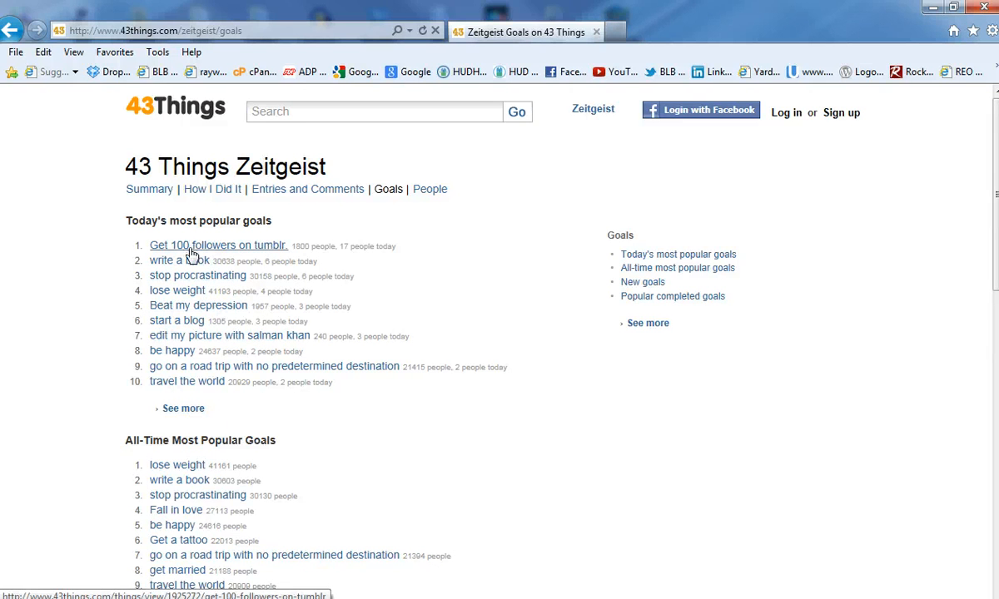
{"action": "mouse_move", "coordinate": [208, 306]}
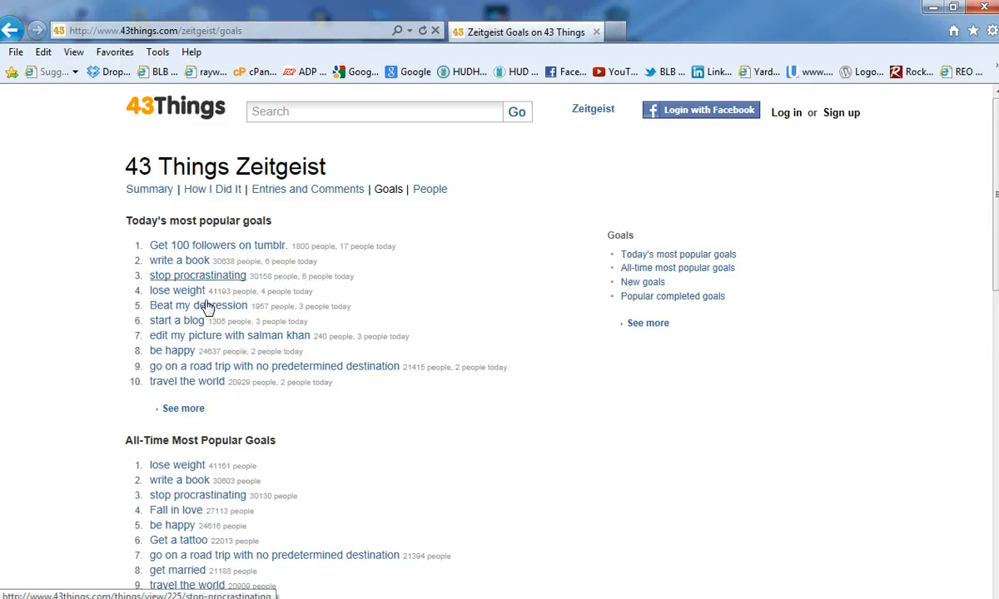
{"action": "mouse_move", "coordinate": [177, 296]}
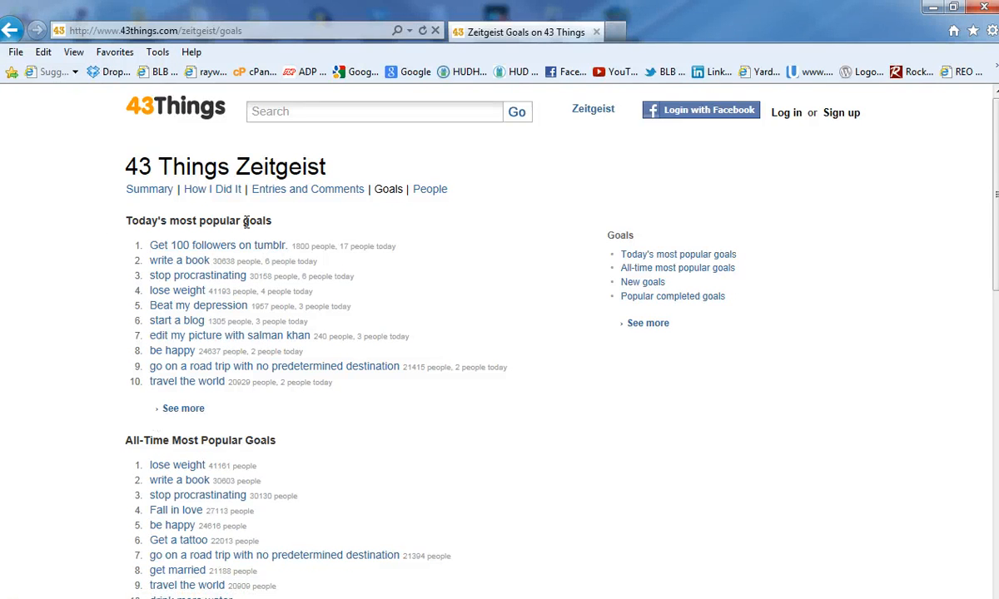
{"action": "mouse_move", "coordinate": [178, 321]}
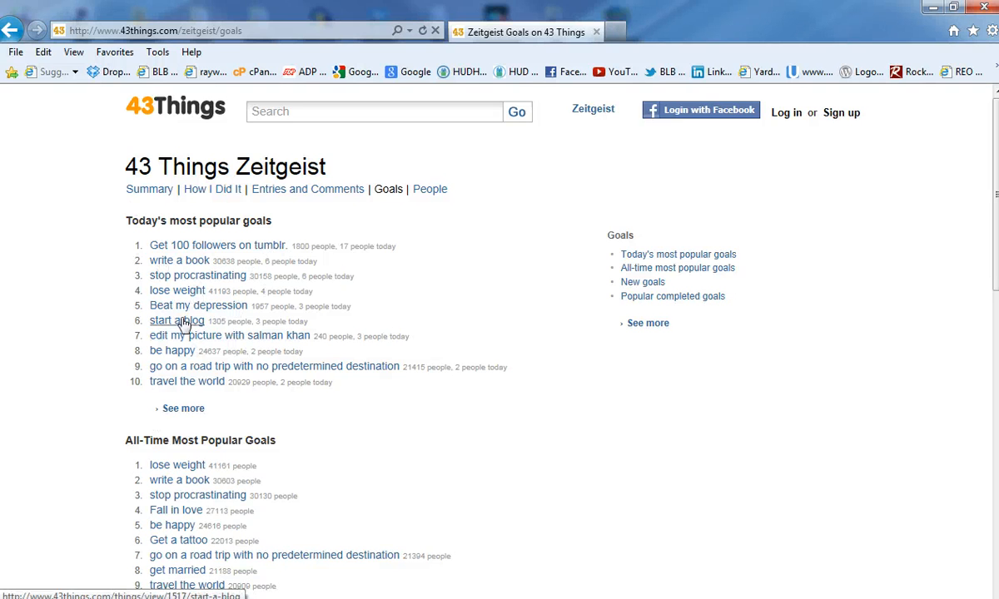
{"action": "mouse_move", "coordinate": [99, 336]}
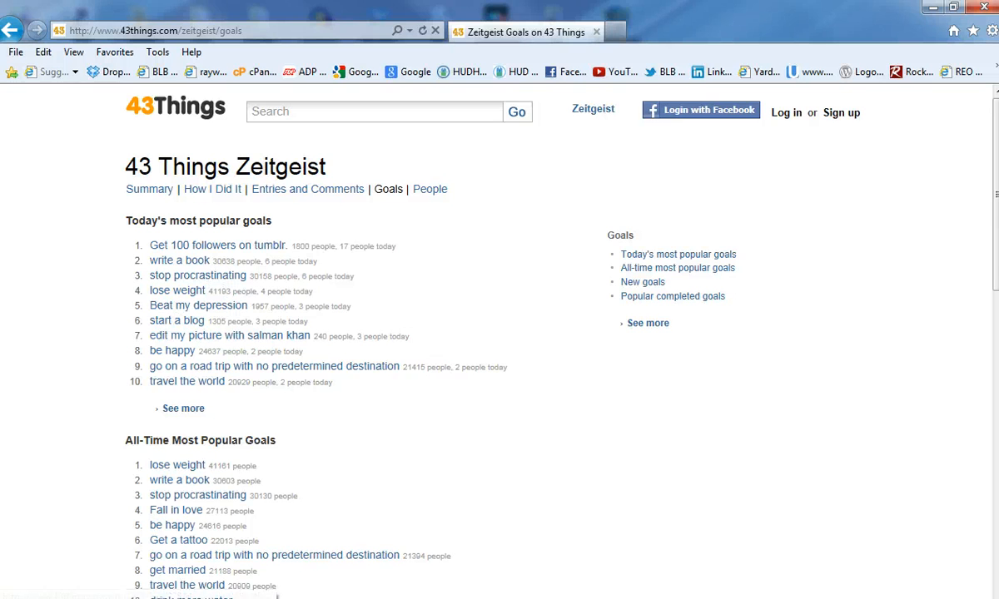
{"action": "mouse_move", "coordinate": [185, 350]}
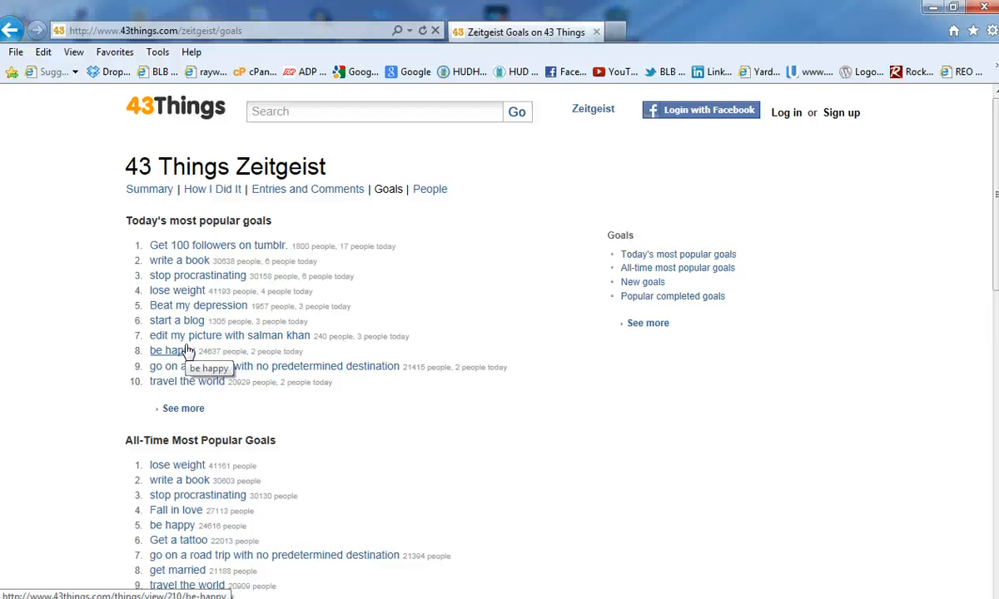
{"action": "mouse_move", "coordinate": [186, 349]}
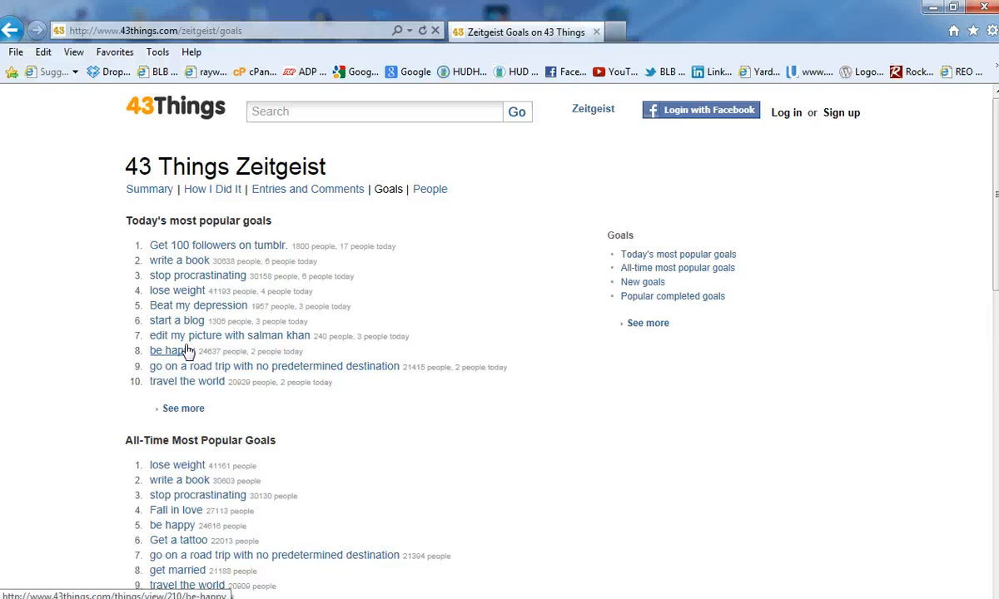
{"action": "mouse_move", "coordinate": [176, 357]}
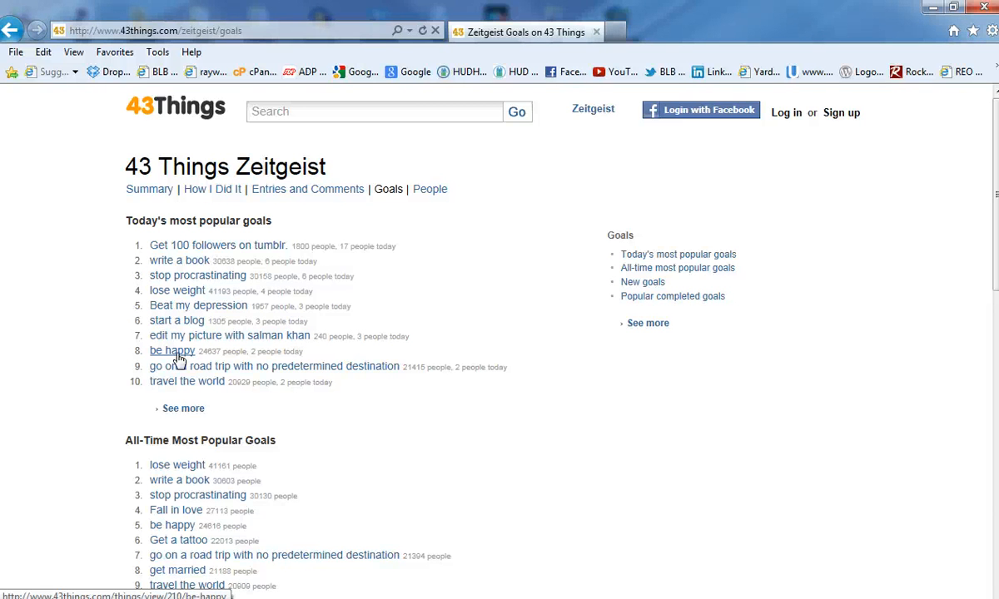
{"action": "mouse_move", "coordinate": [176, 289]}
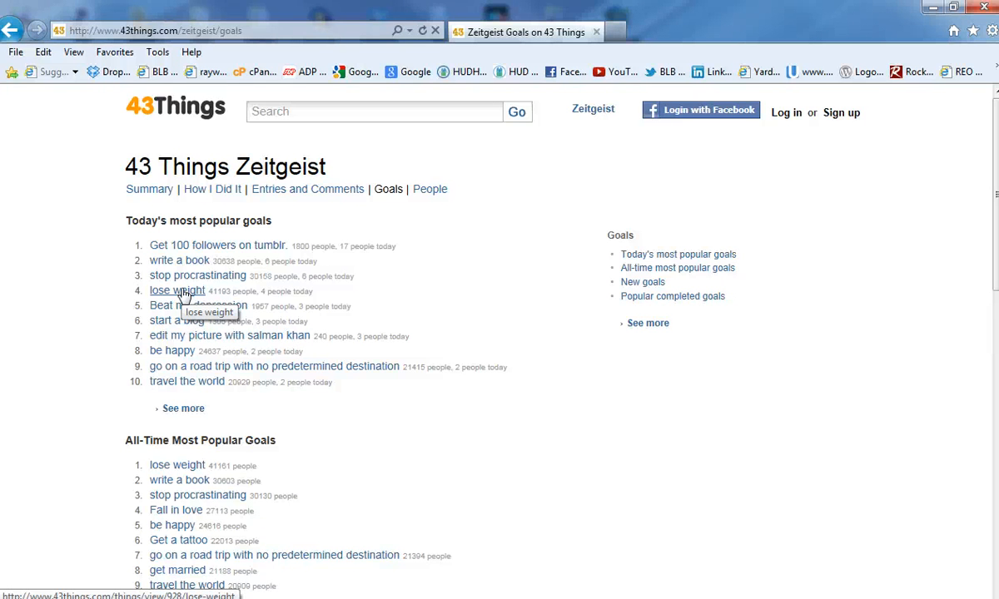
{"action": "mouse_move", "coordinate": [183, 297]}
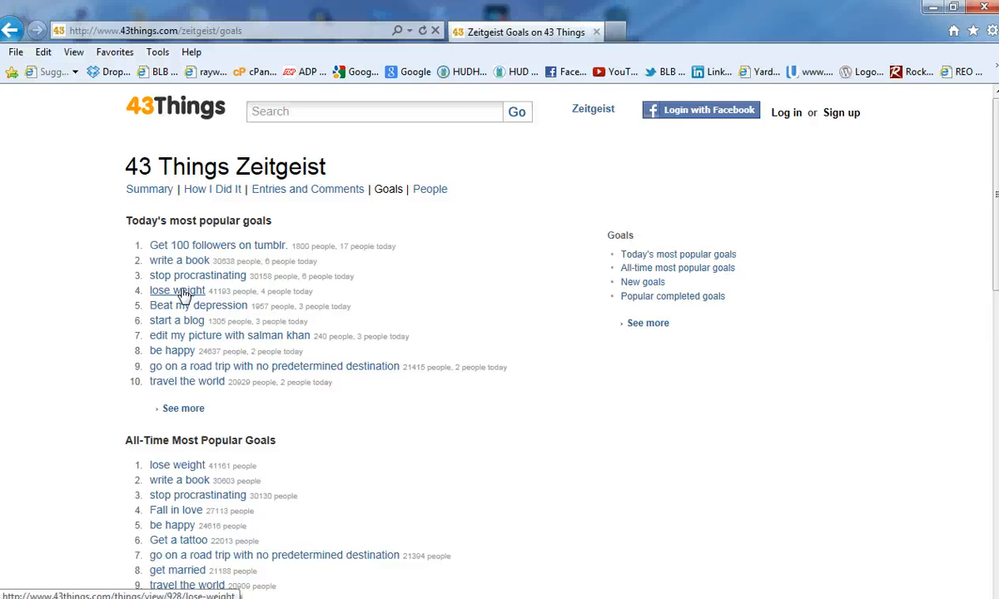
{"action": "mouse_move", "coordinate": [242, 311]}
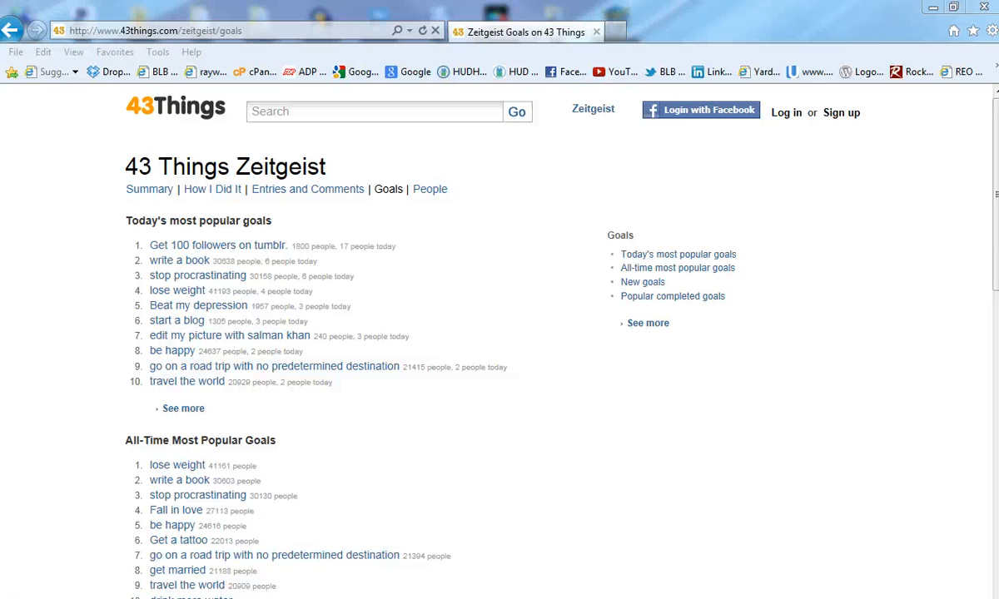
{"action": "mouse_move", "coordinate": [481, 326]}
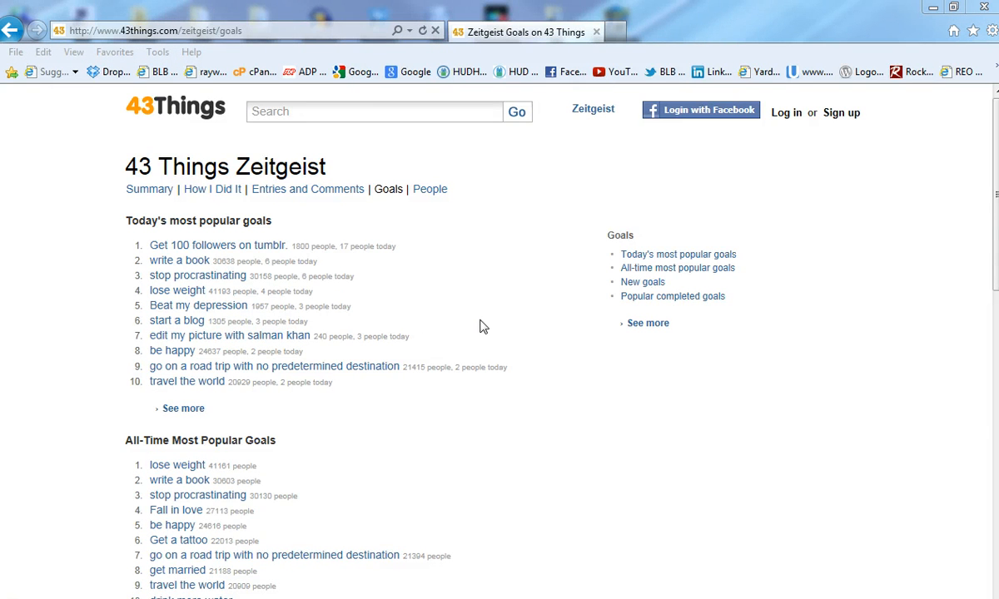
{"action": "mouse_move", "coordinate": [554, 422]}
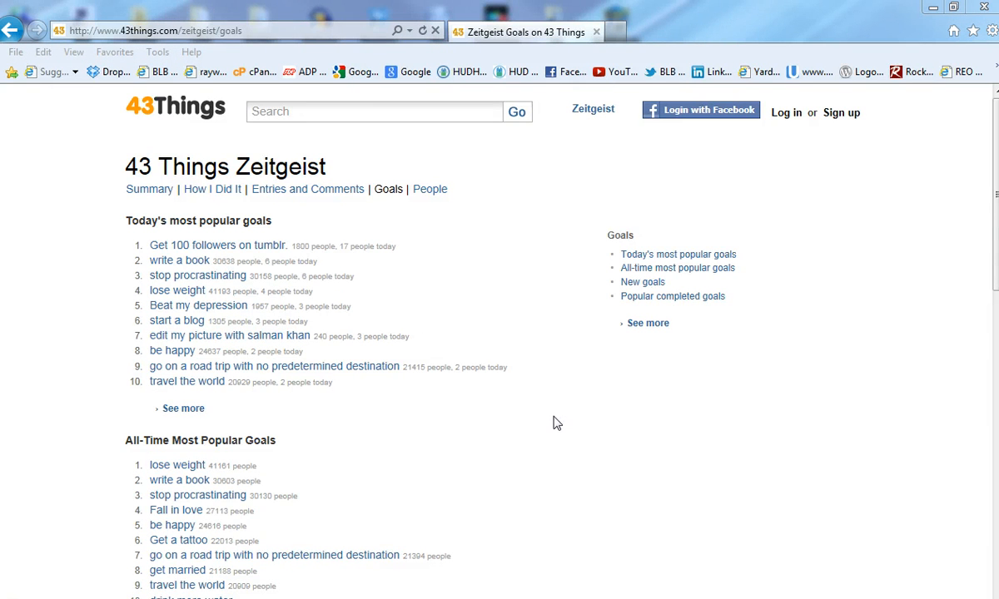
{"action": "mouse_move", "coordinate": [523, 356]}
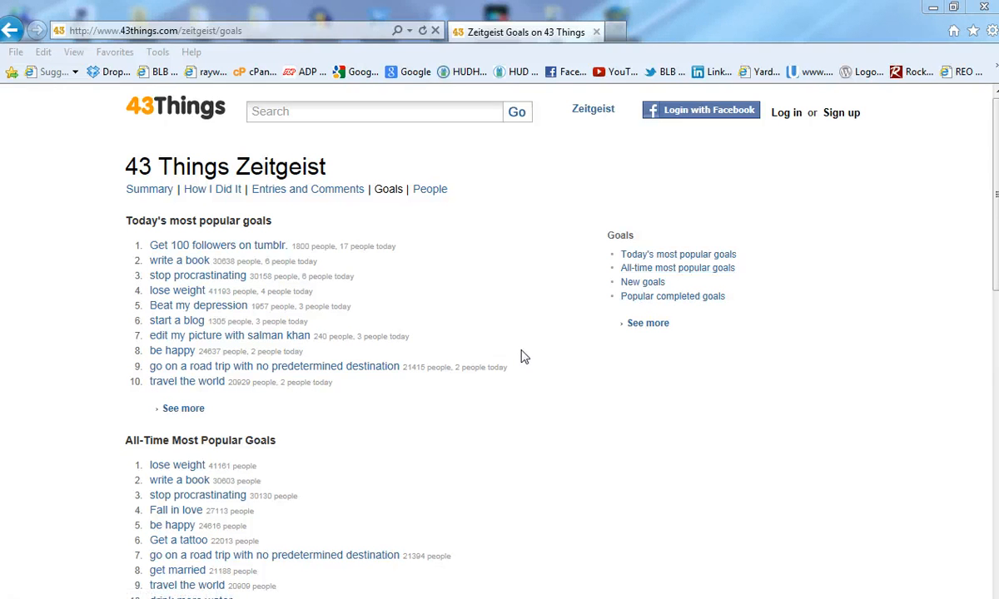
{"action": "mouse_move", "coordinate": [519, 358]}
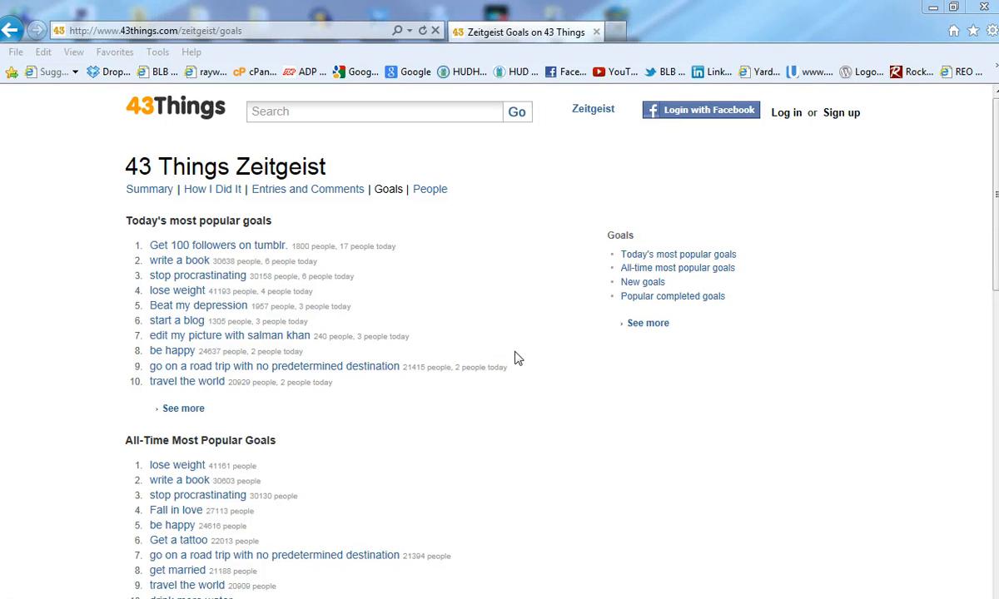
{"action": "mouse_move", "coordinate": [475, 551]}
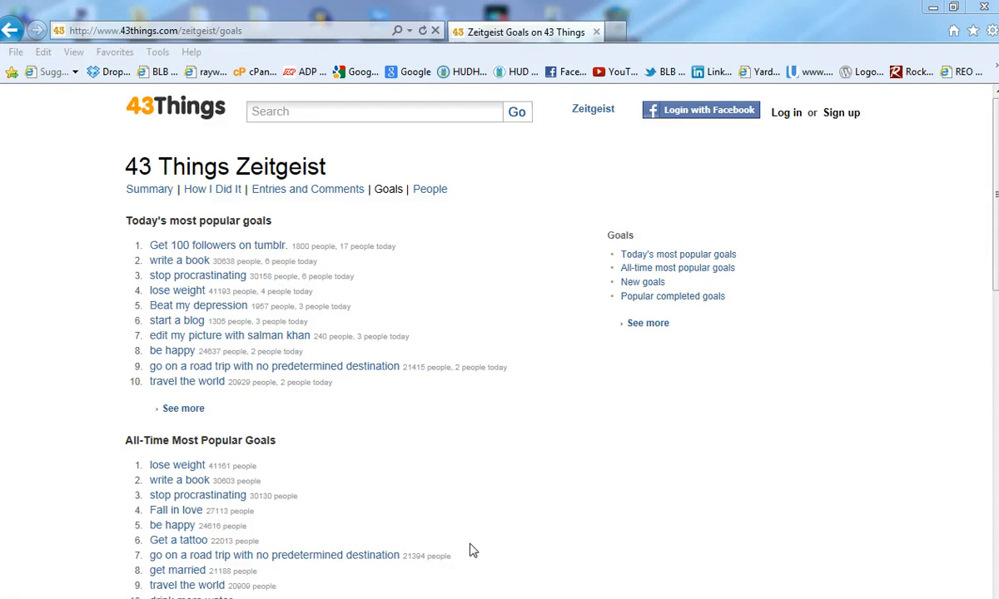
{"action": "mouse_move", "coordinate": [431, 544]}
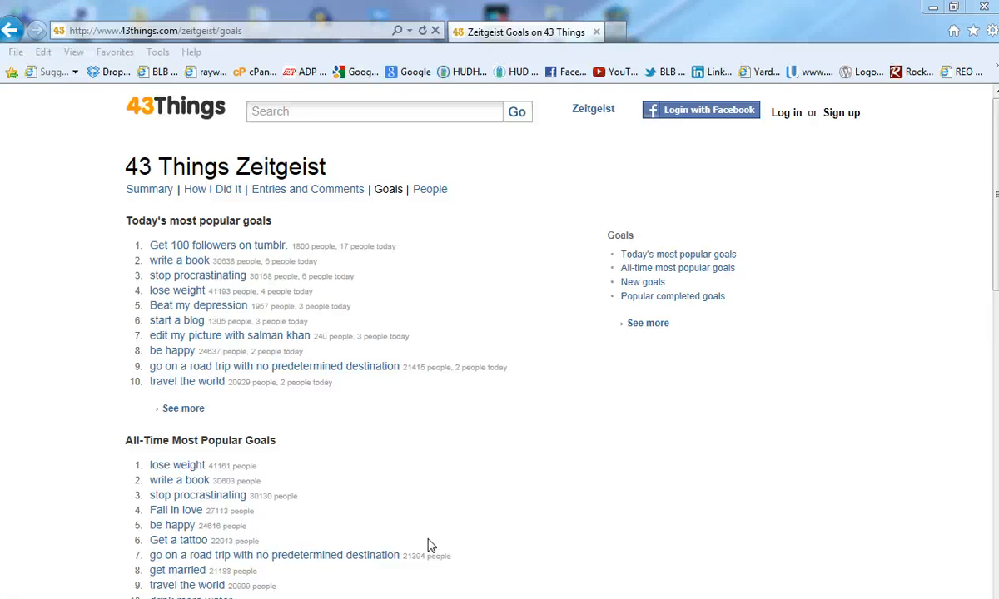
{"action": "mouse_move", "coordinate": [639, 431]}
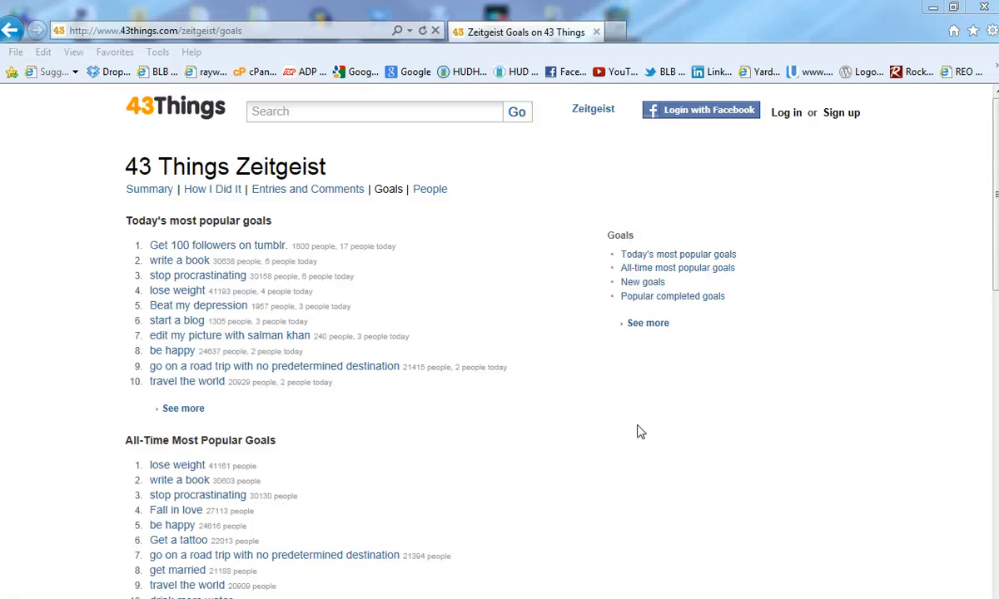
{"action": "mouse_move", "coordinate": [634, 441]}
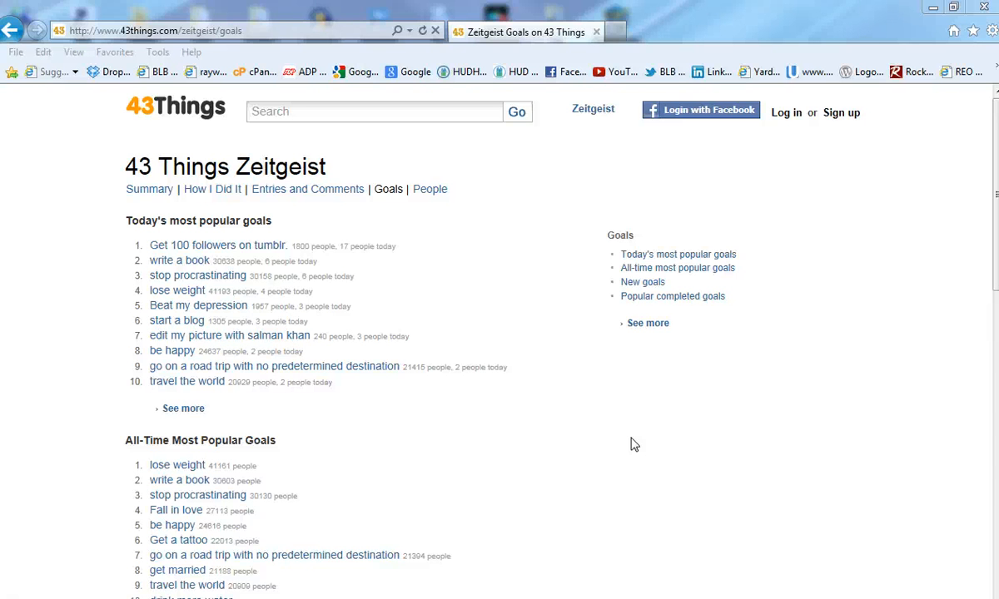
{"action": "mouse_move", "coordinate": [521, 443]}
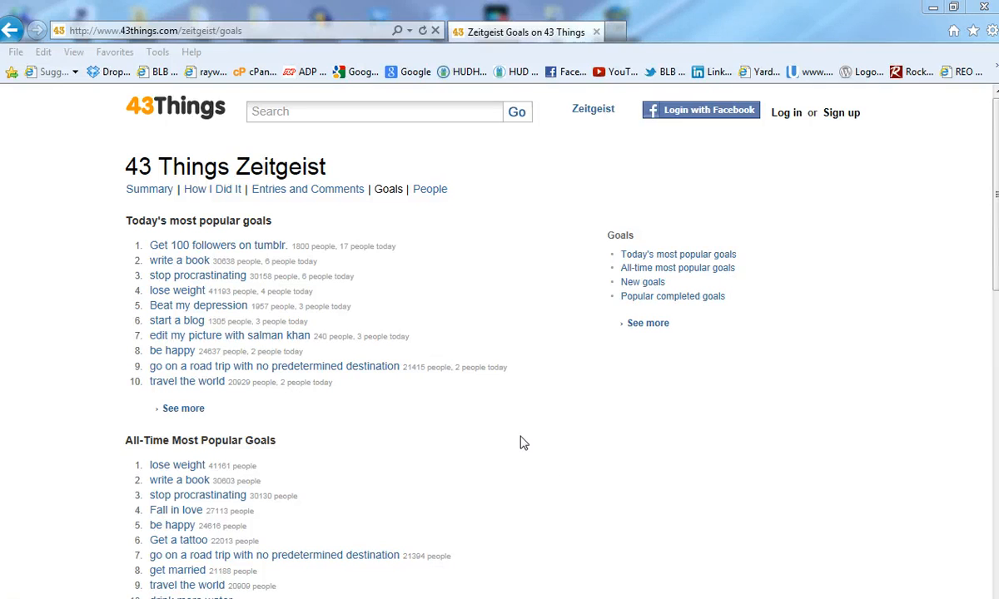